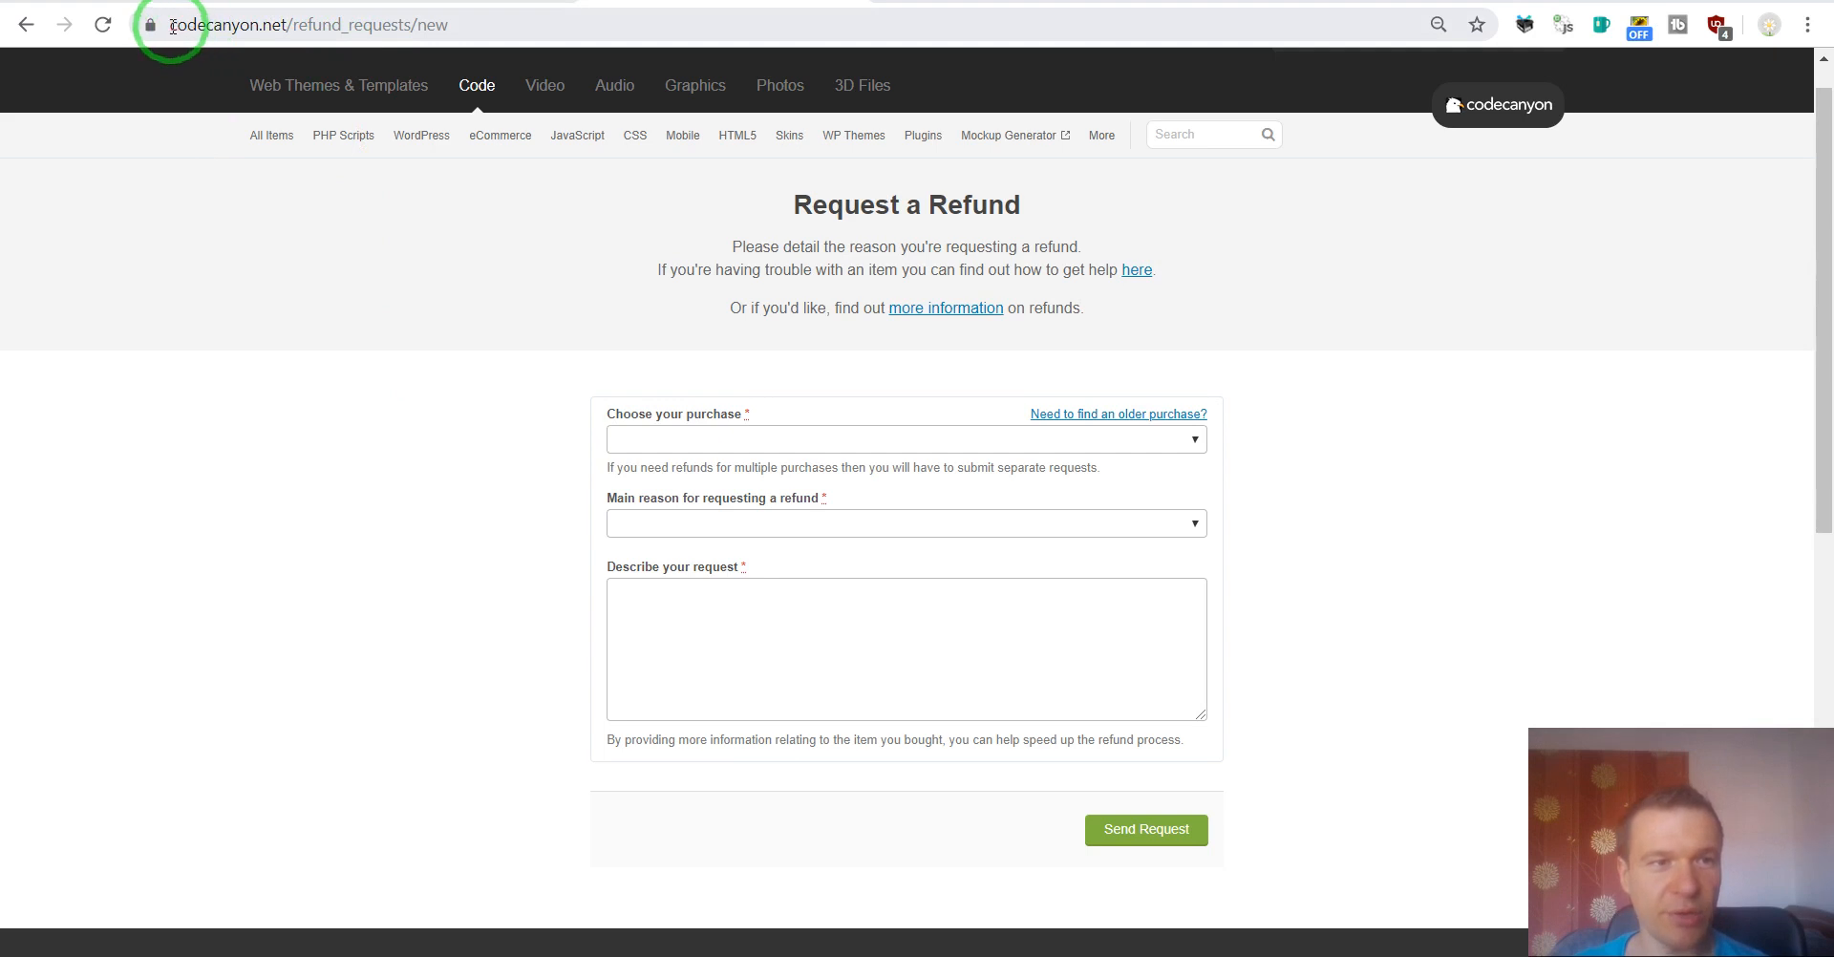
mouse_move(258, 24)
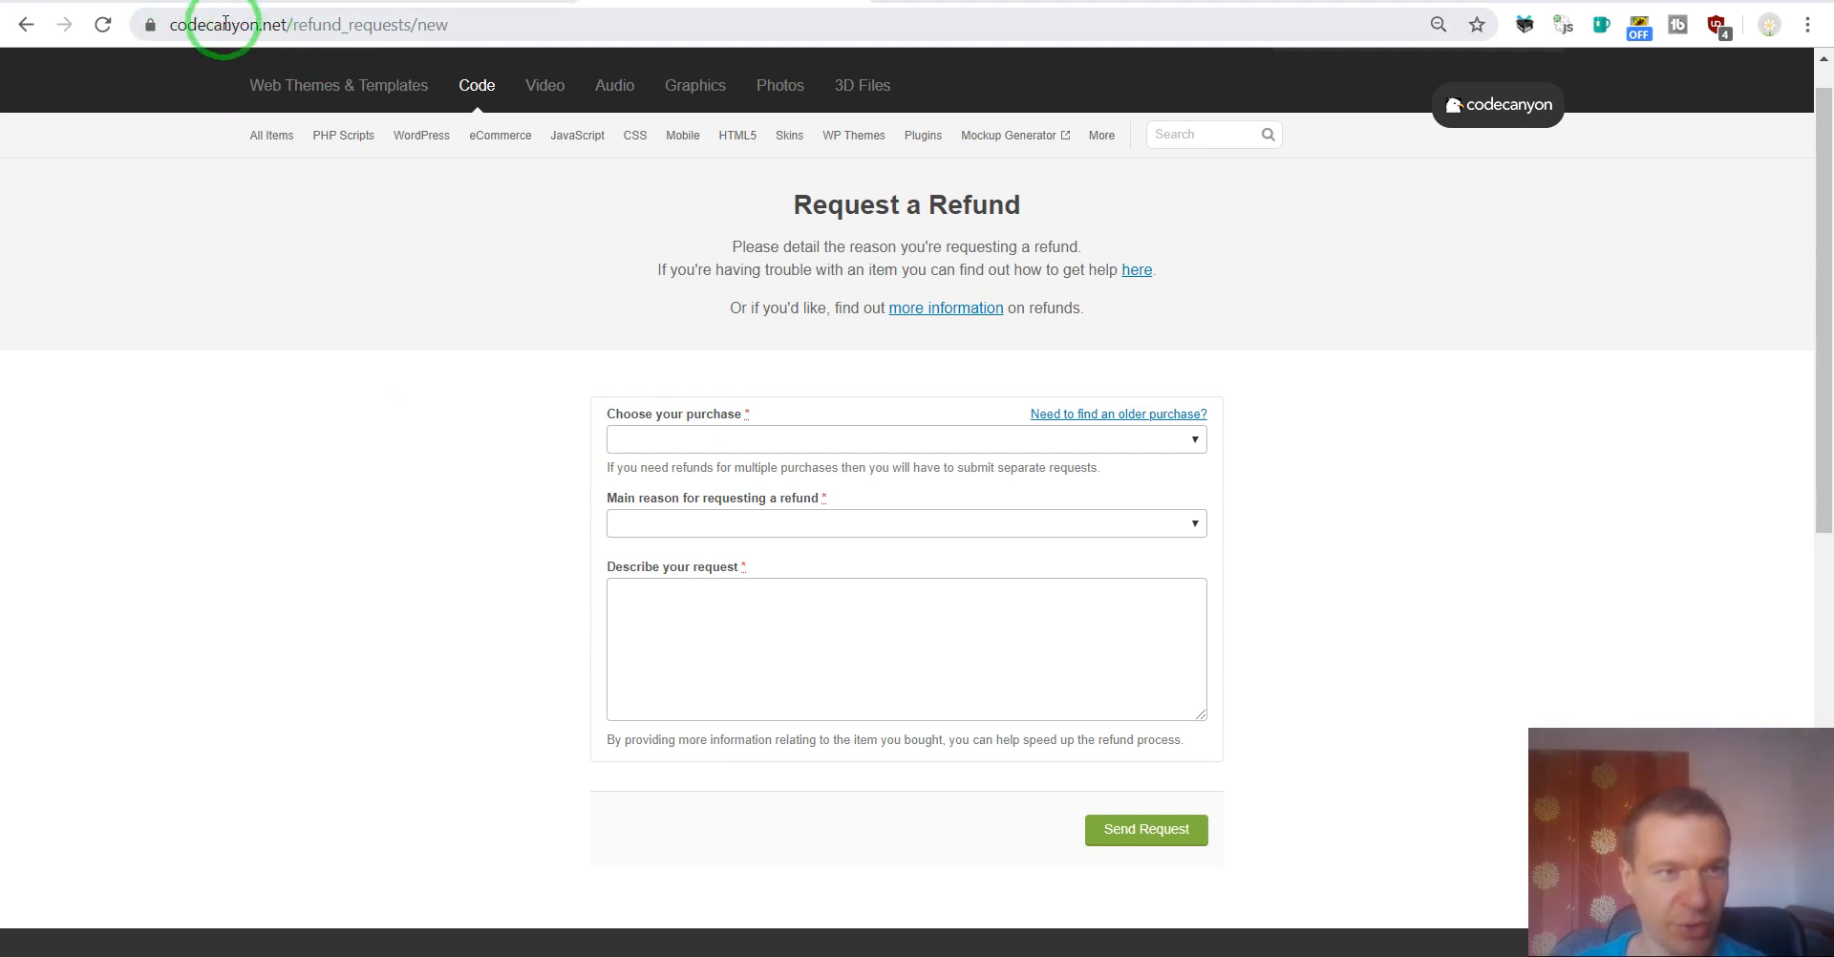
mouse_move(331, 296)
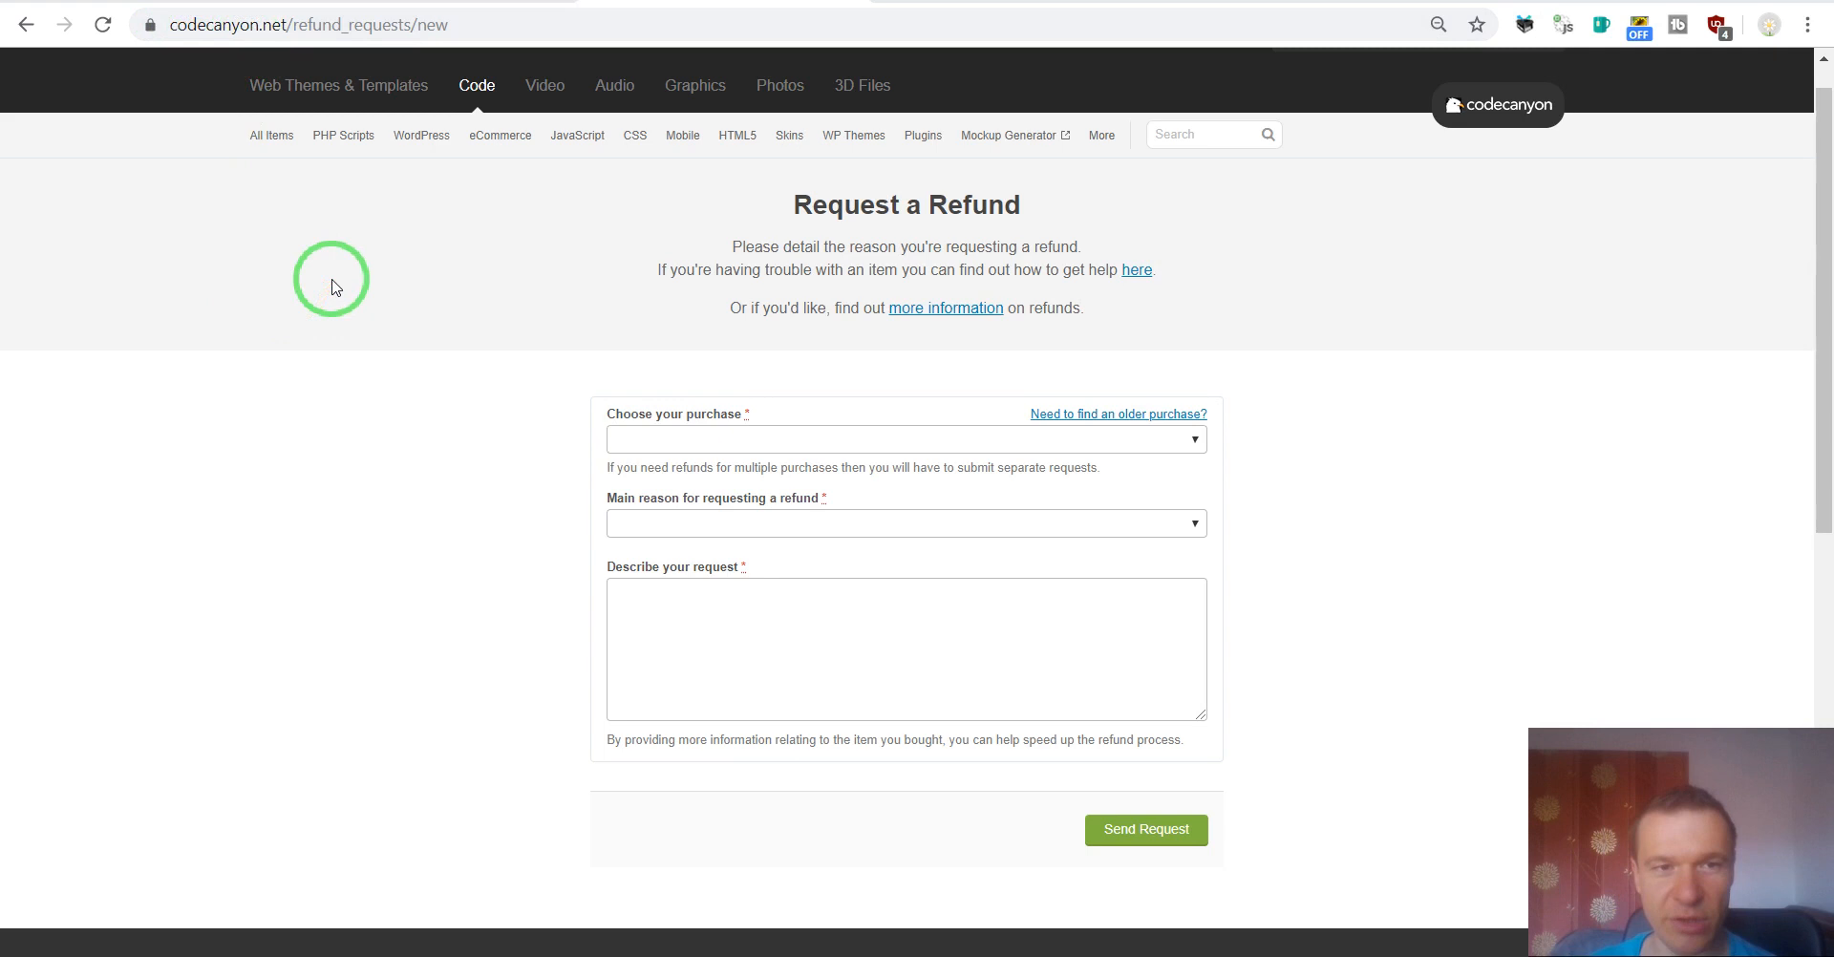
mouse_move(346, 241)
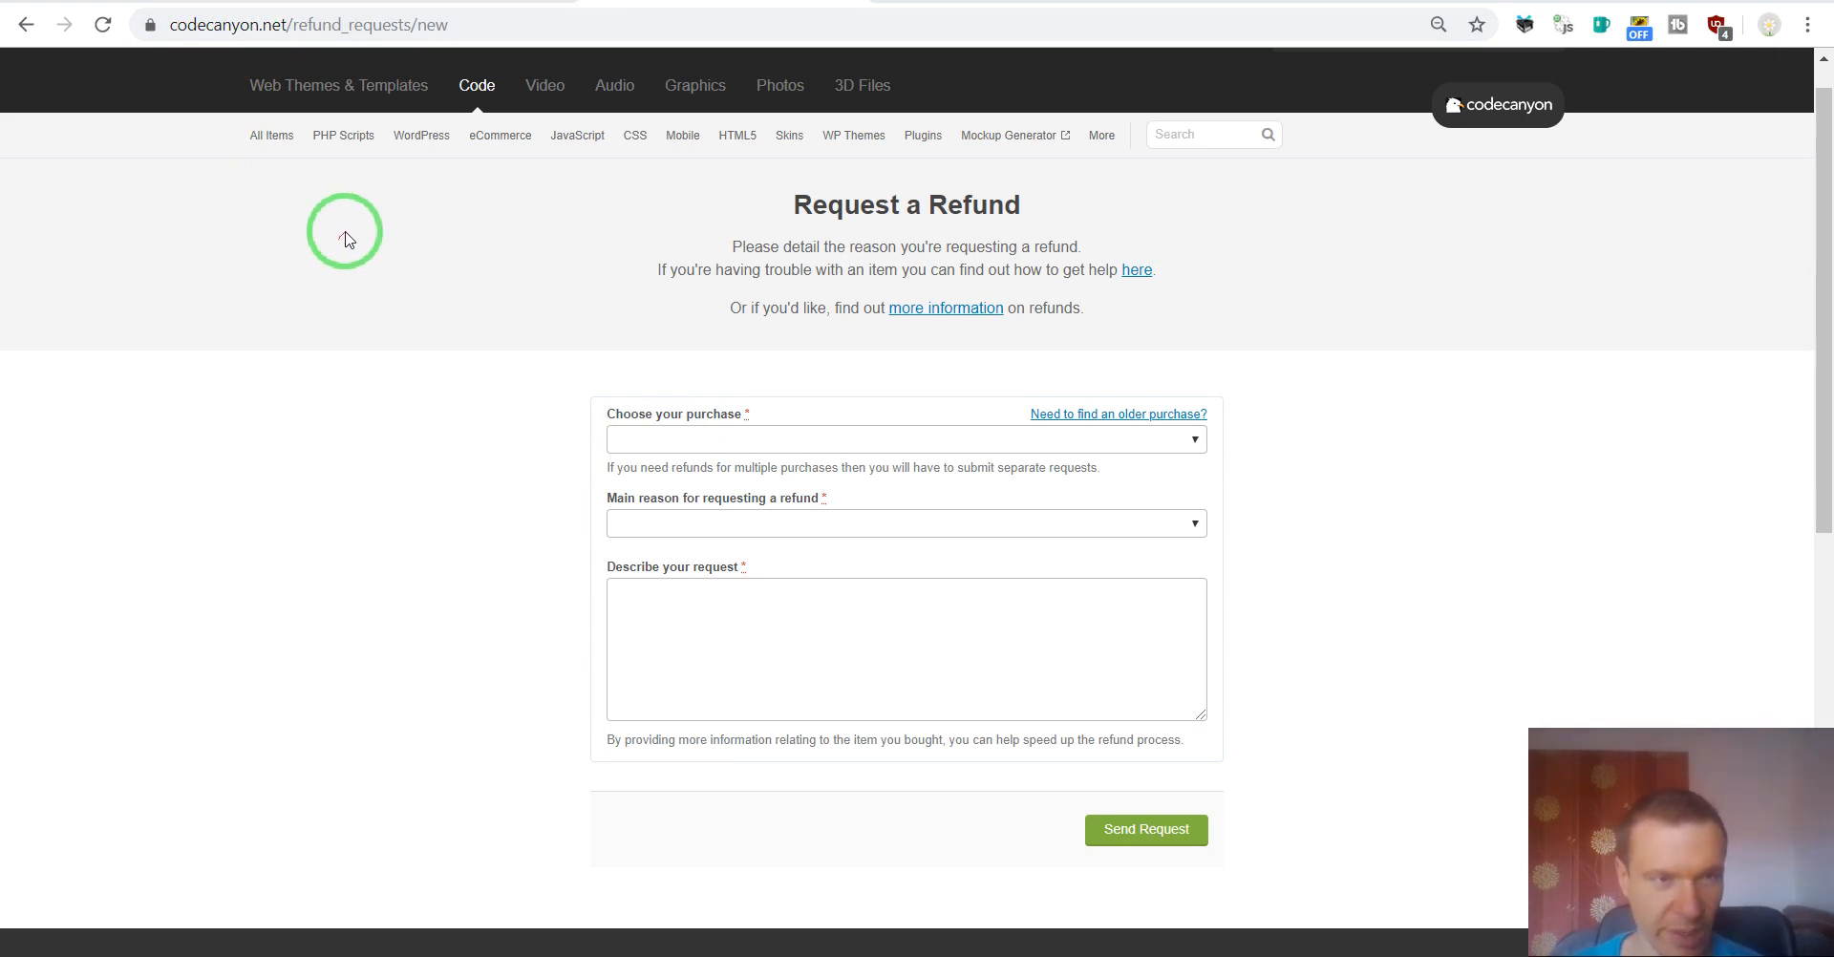
mouse_move(476, 84)
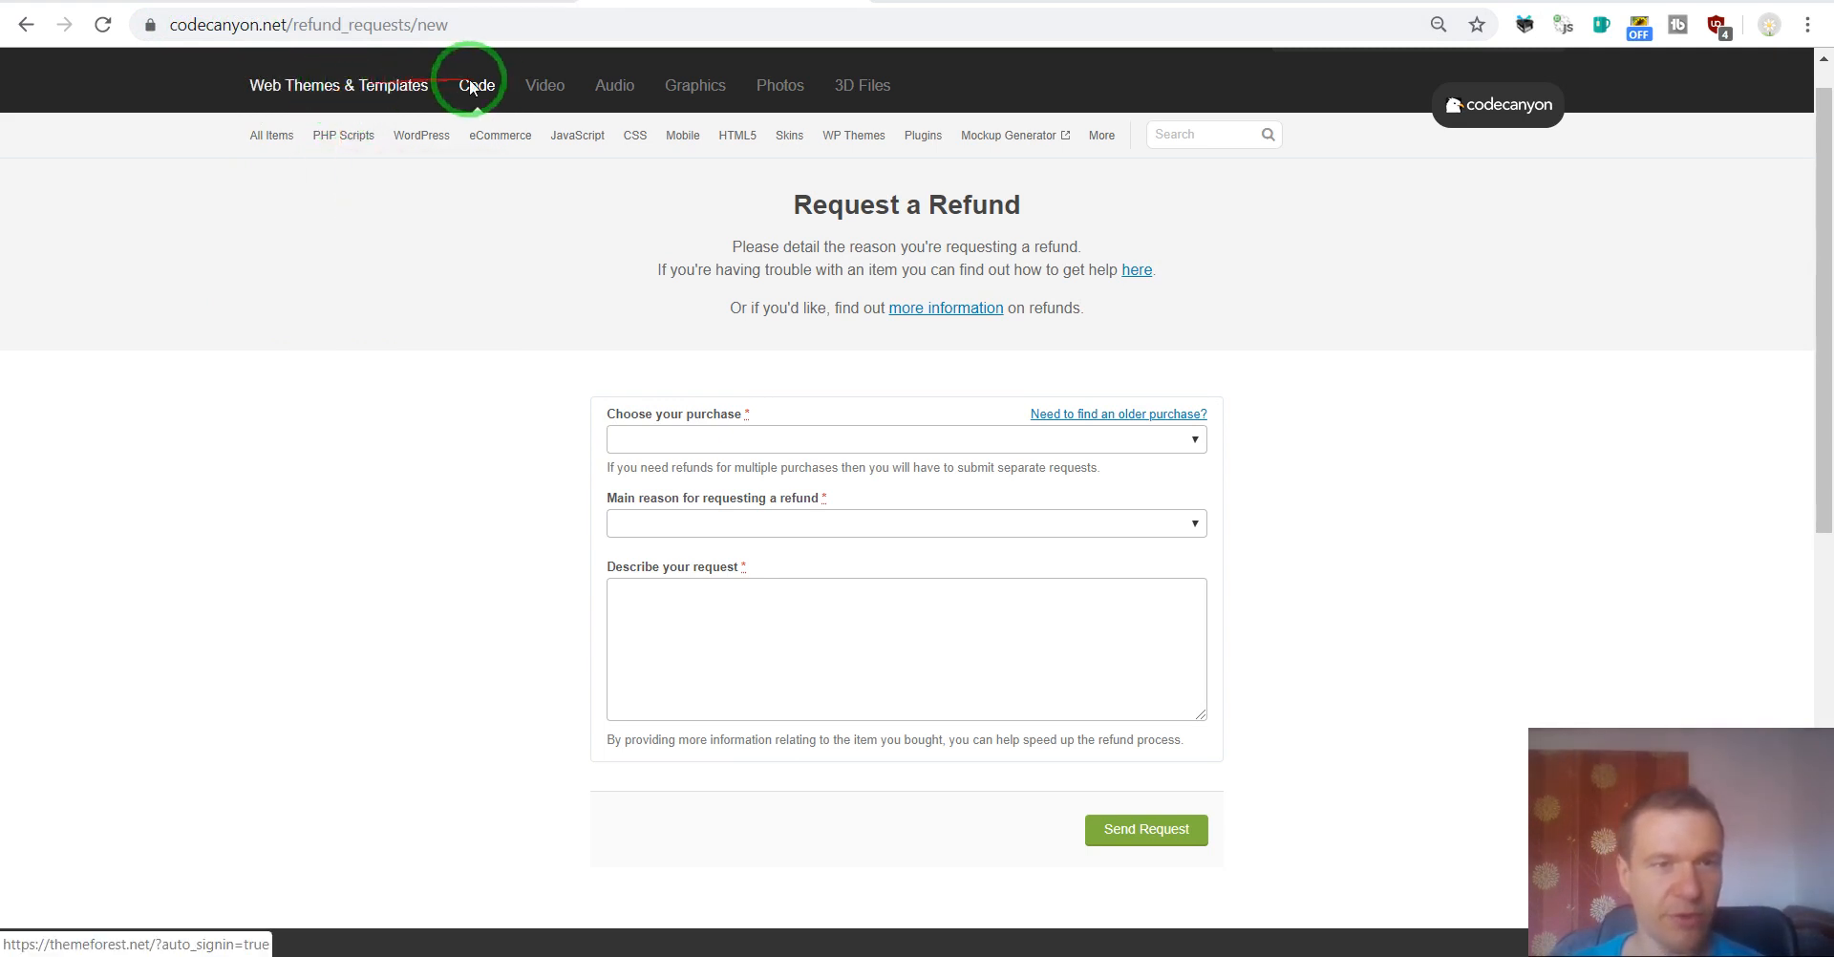
mouse_move(544, 84)
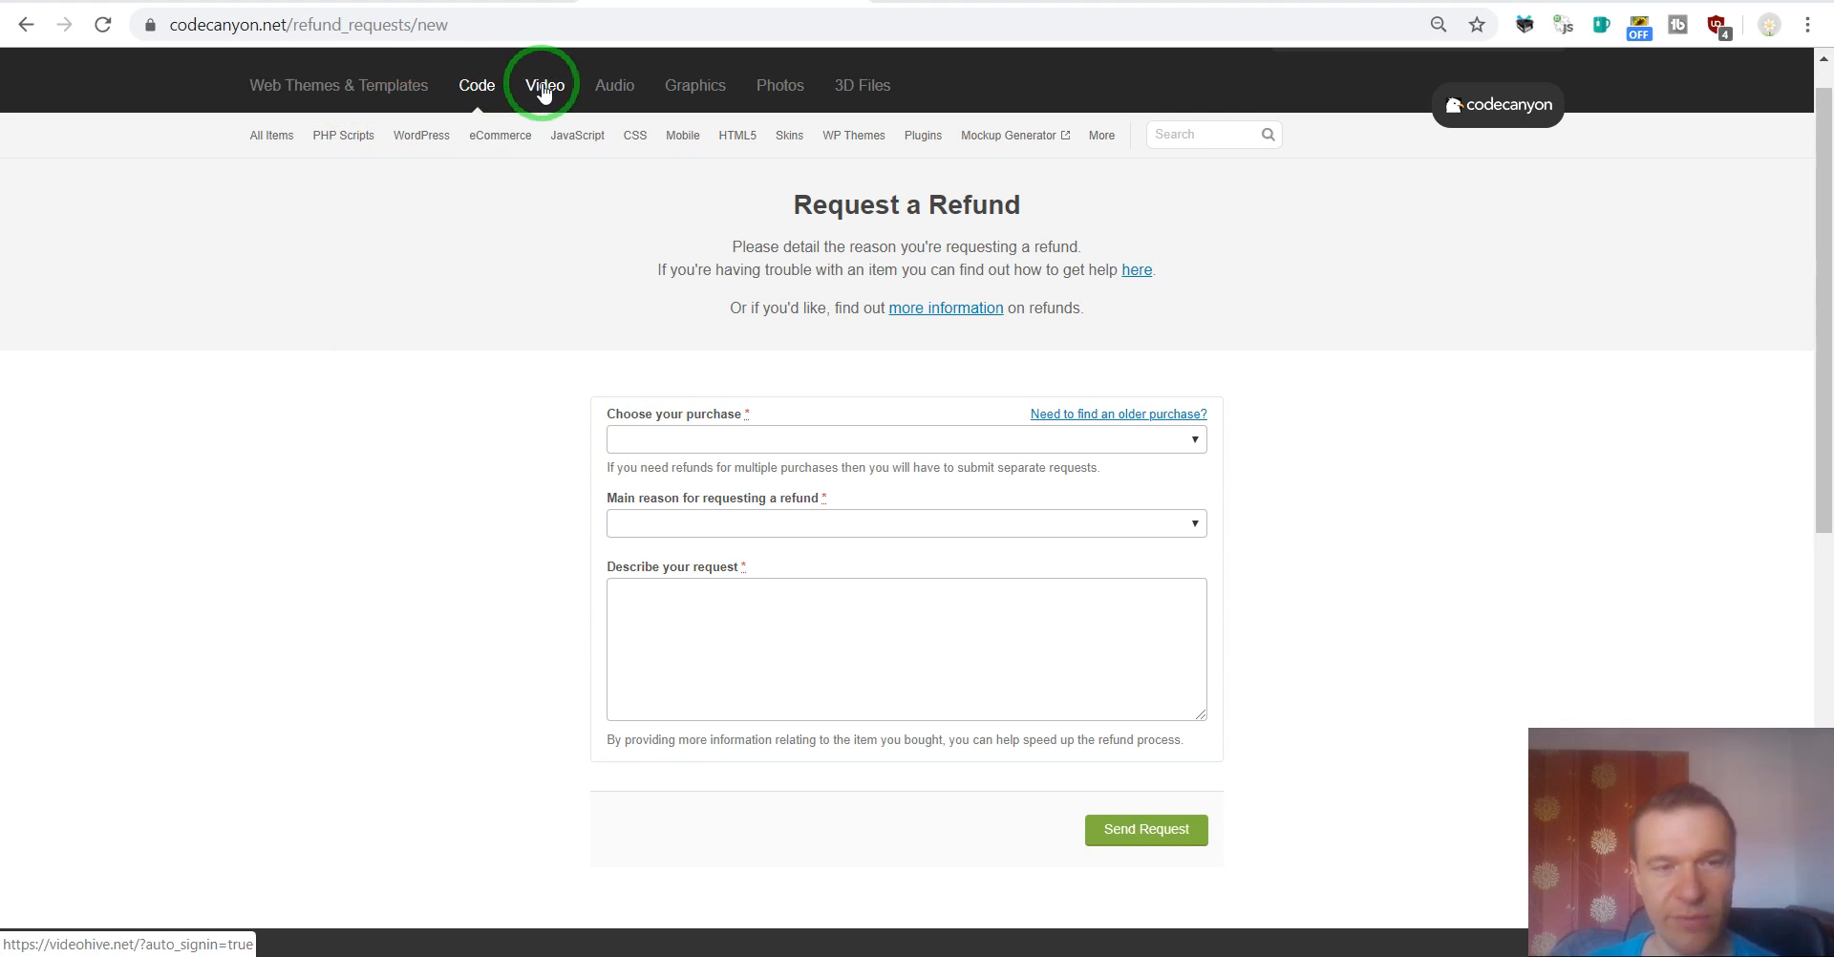
mouse_move(695, 84)
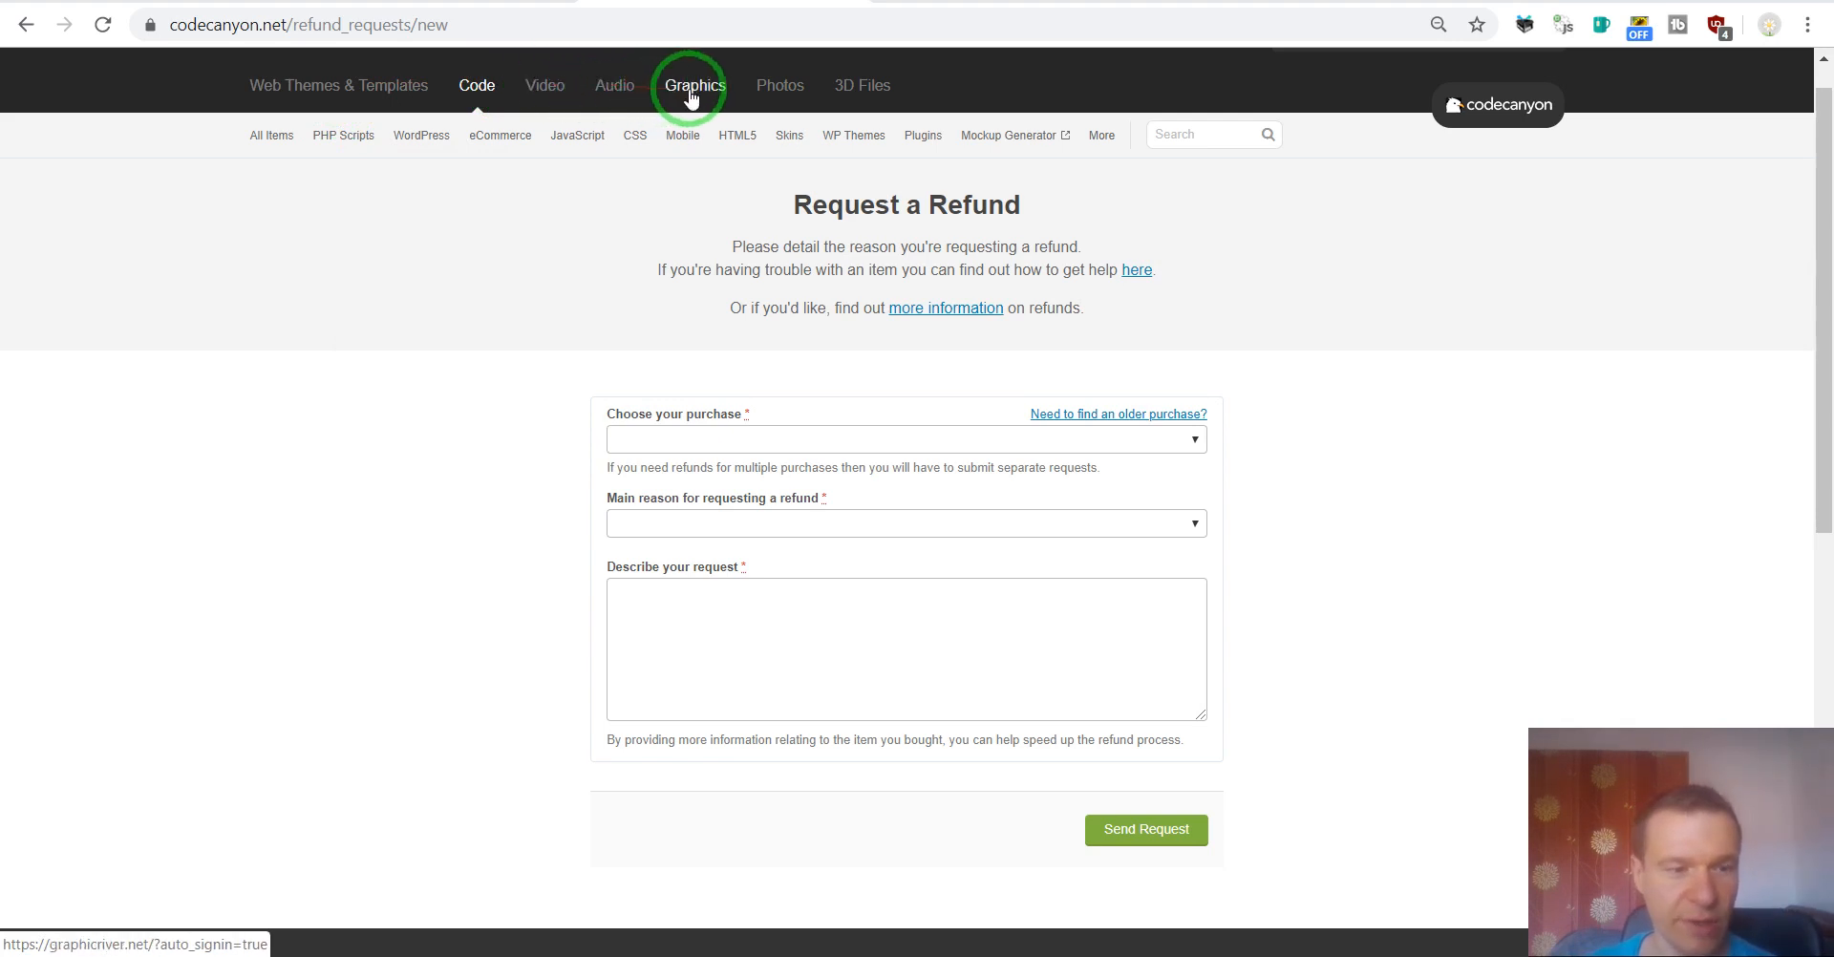
mouse_move(844, 86)
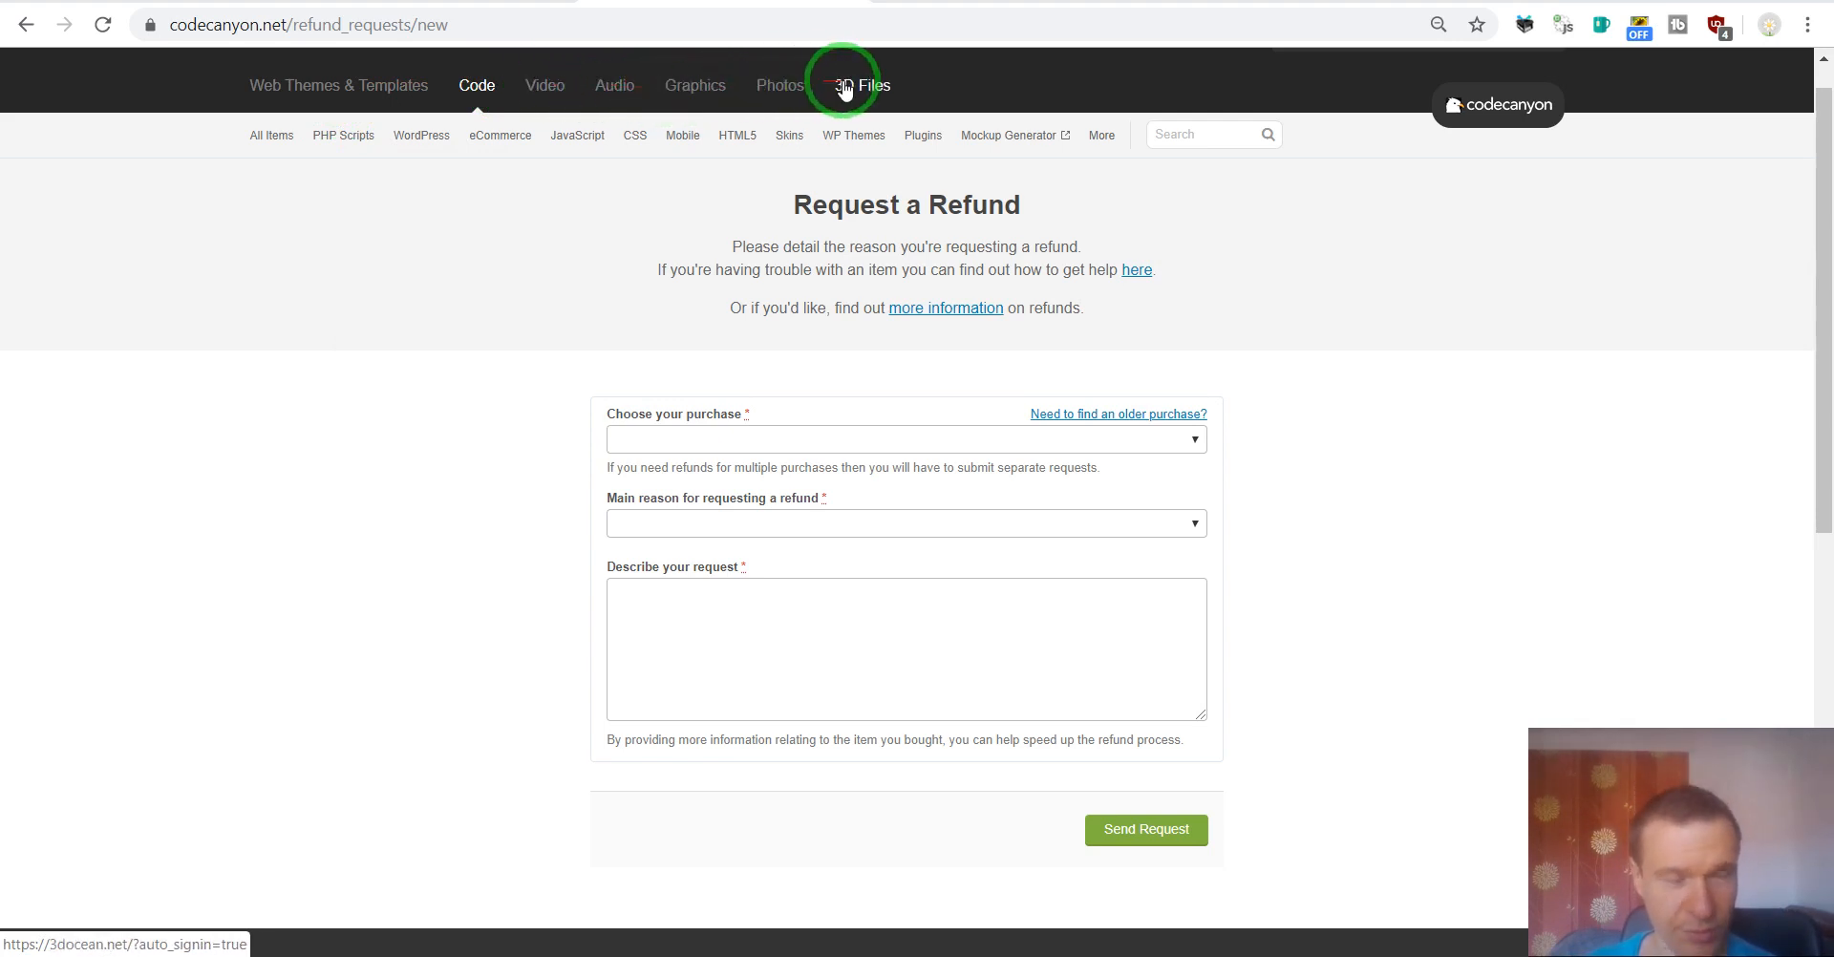
mouse_move(671, 184)
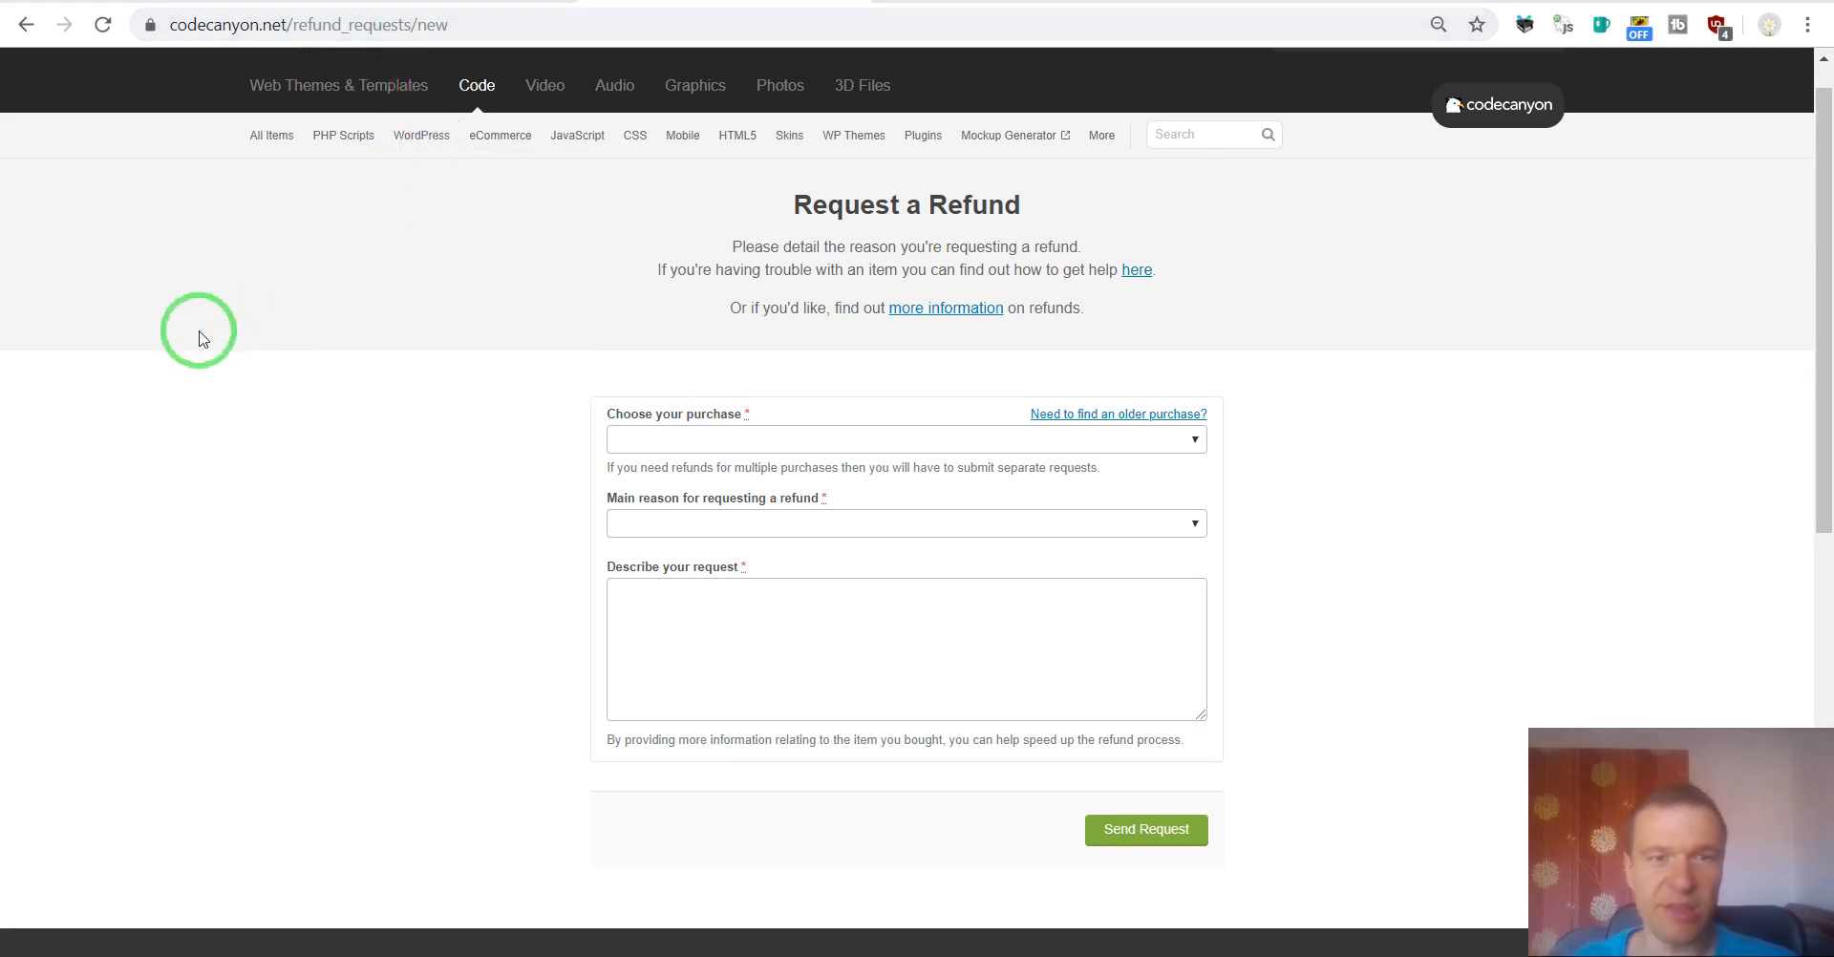
mouse_move(268, 91)
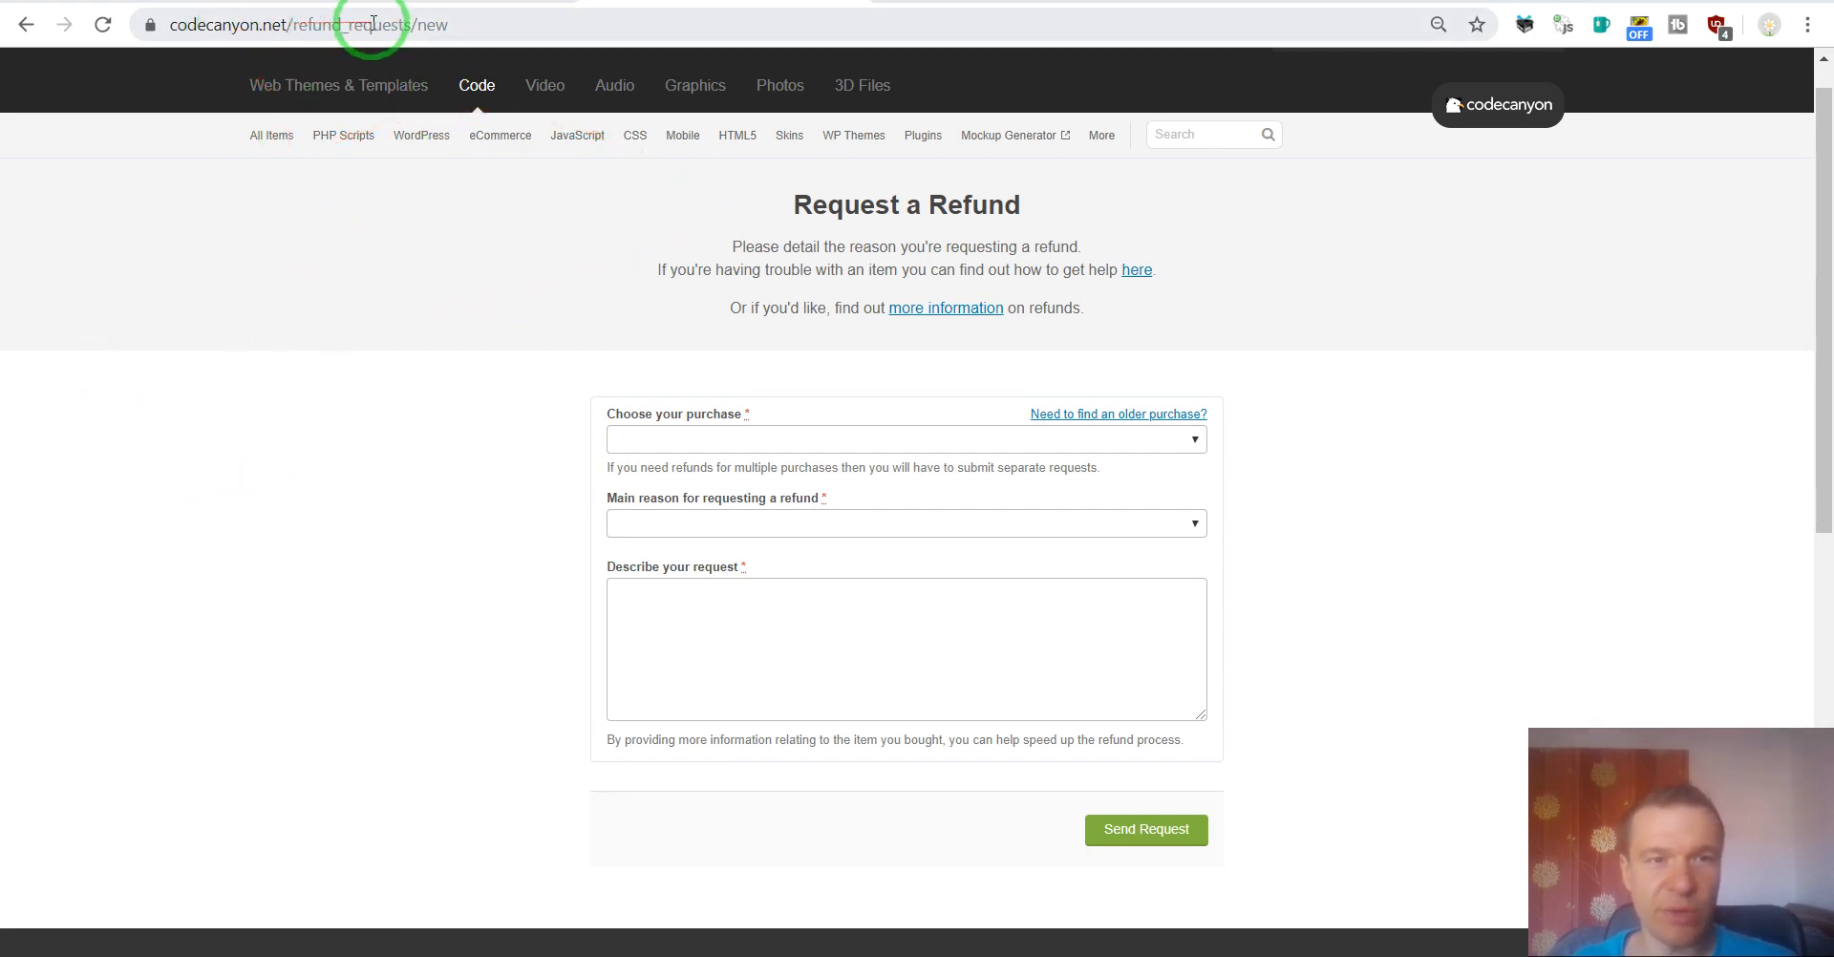
mouse_move(210, 325)
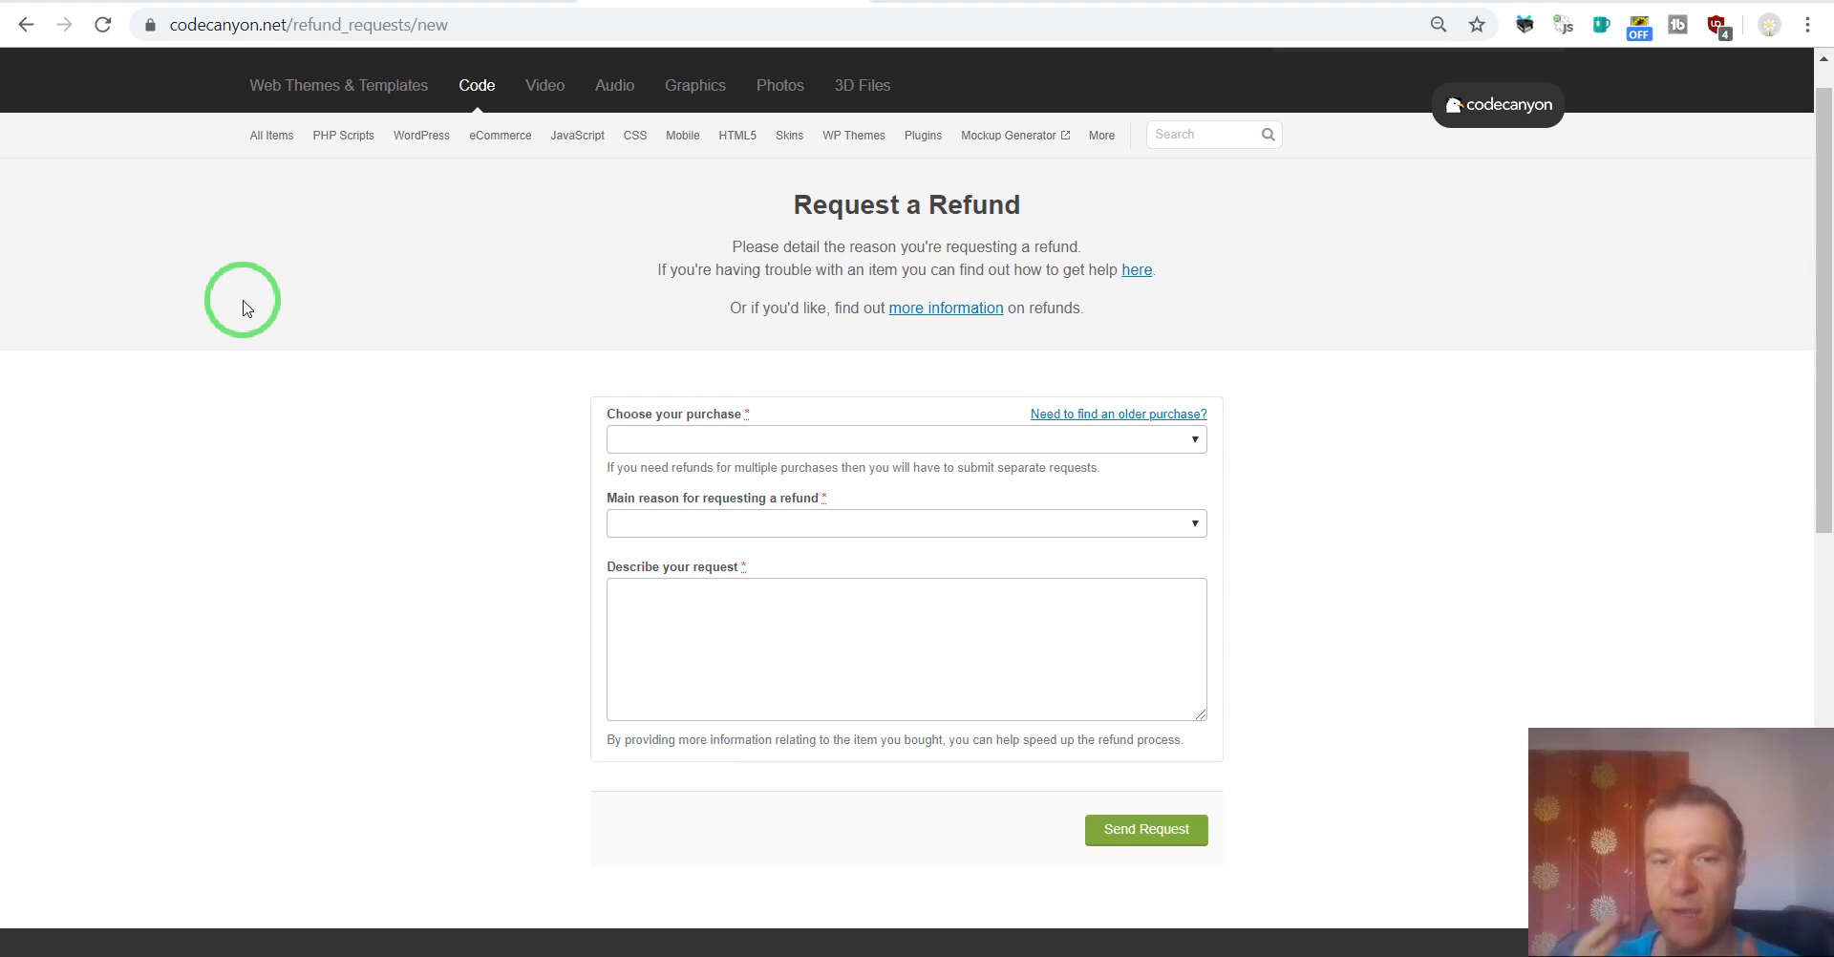
mouse_move(591, 445)
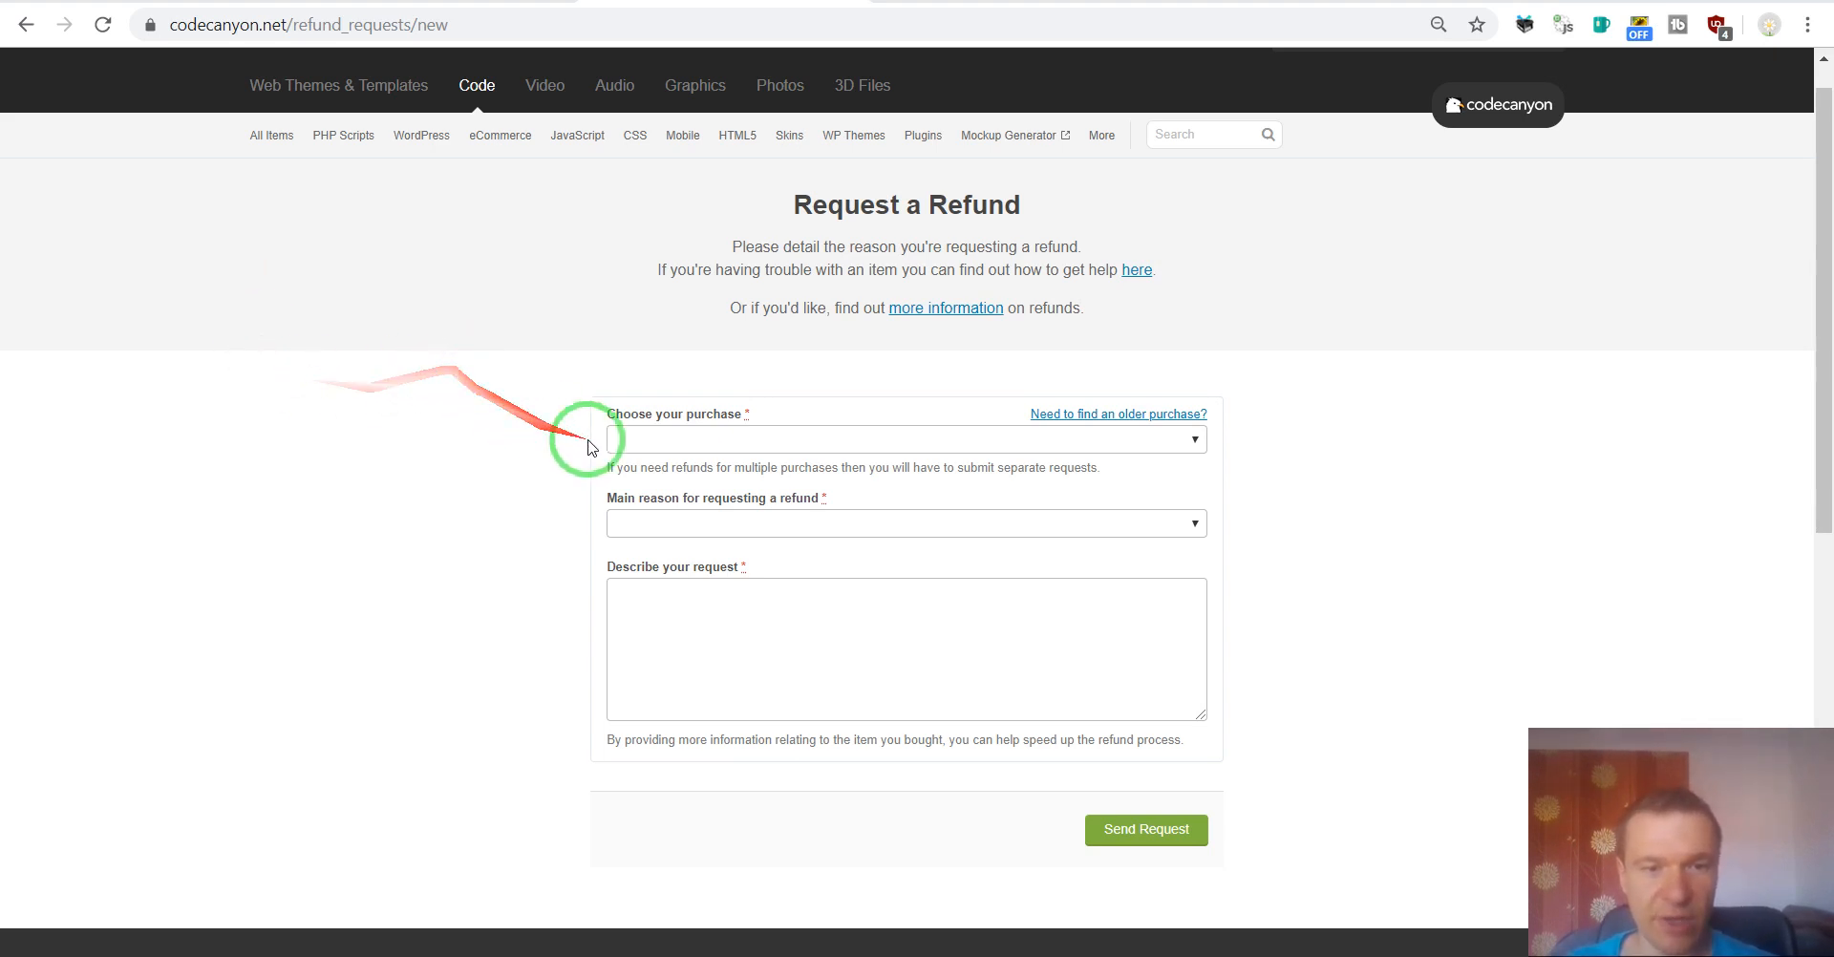
mouse_move(722, 325)
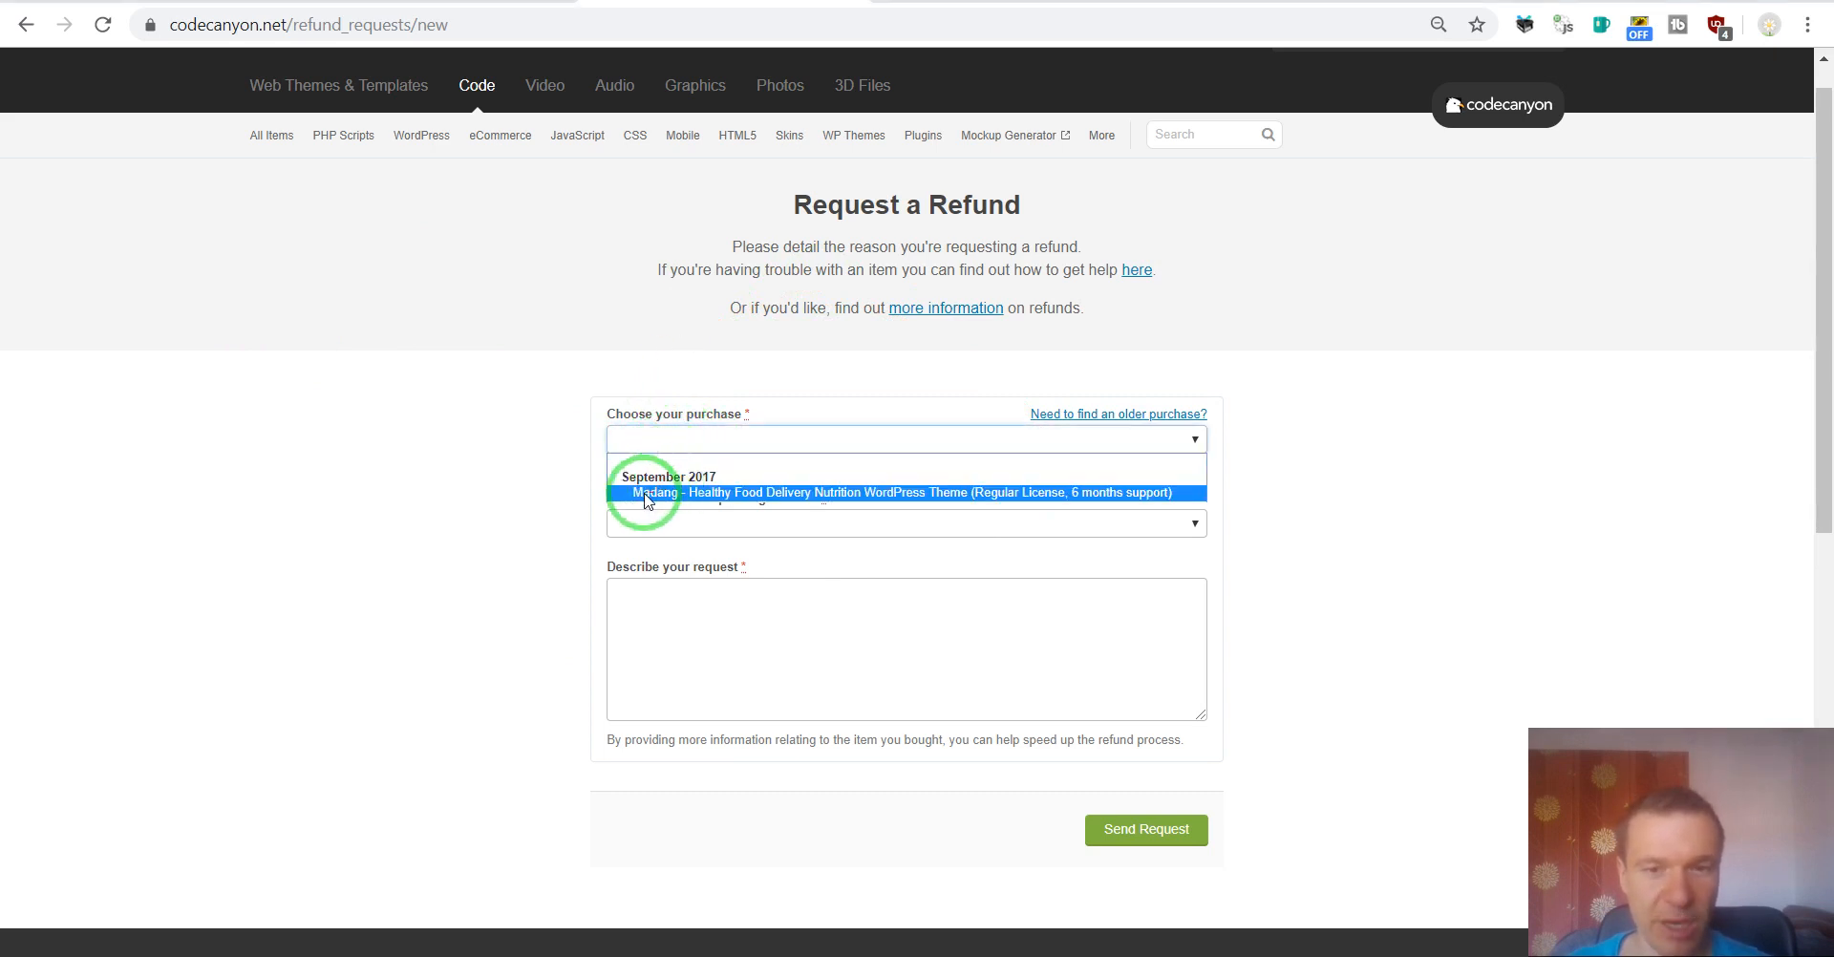
- Select the Madang Healthy Food Delivery theme as the purchase and reveal the refund reasons
click(906, 491)
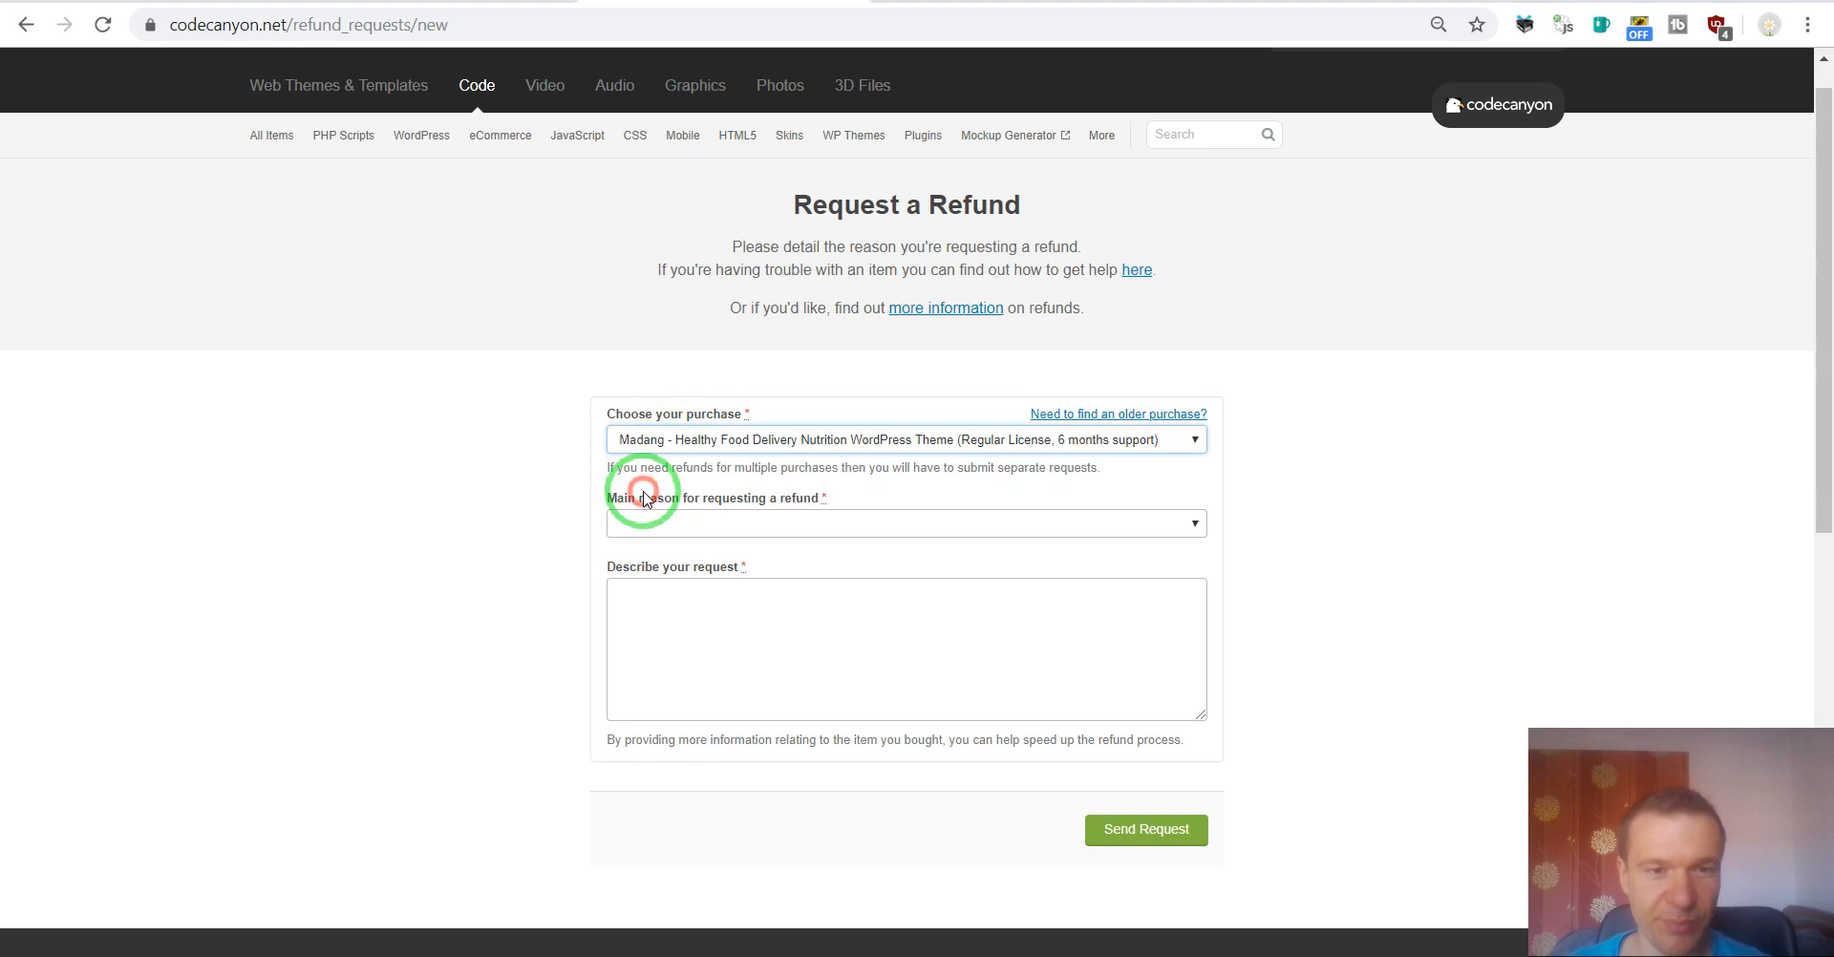
click(906, 523)
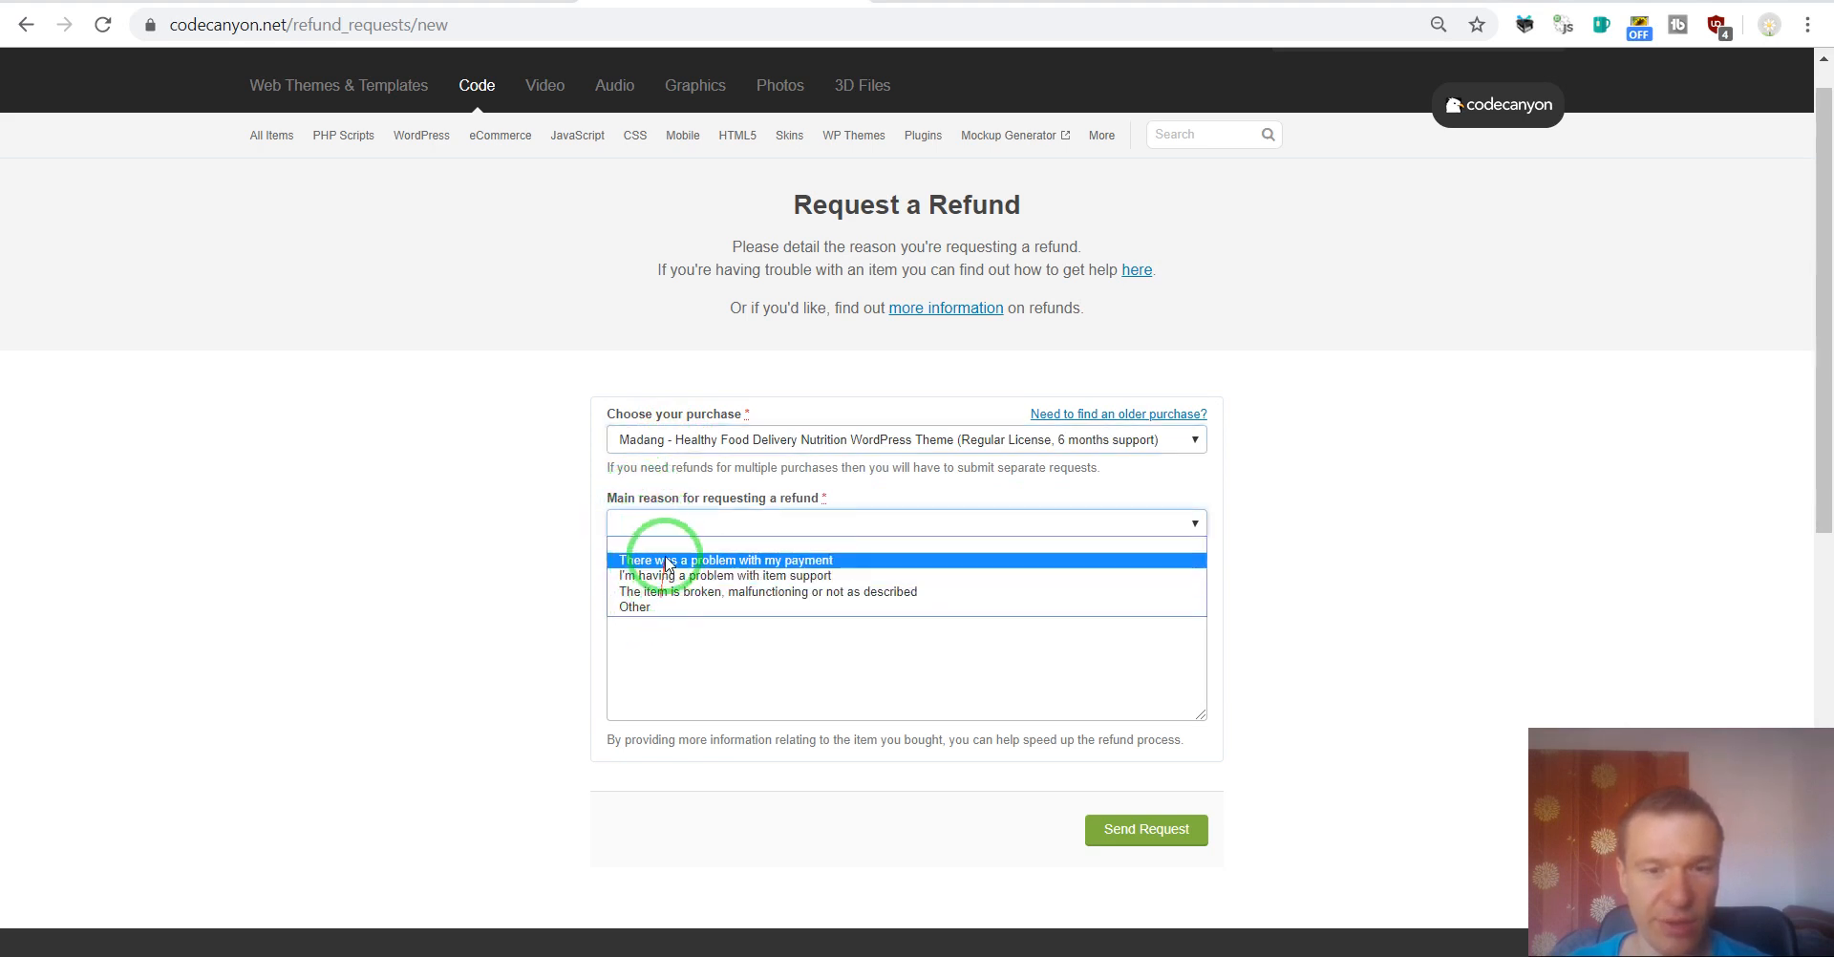
mouse_move(661, 575)
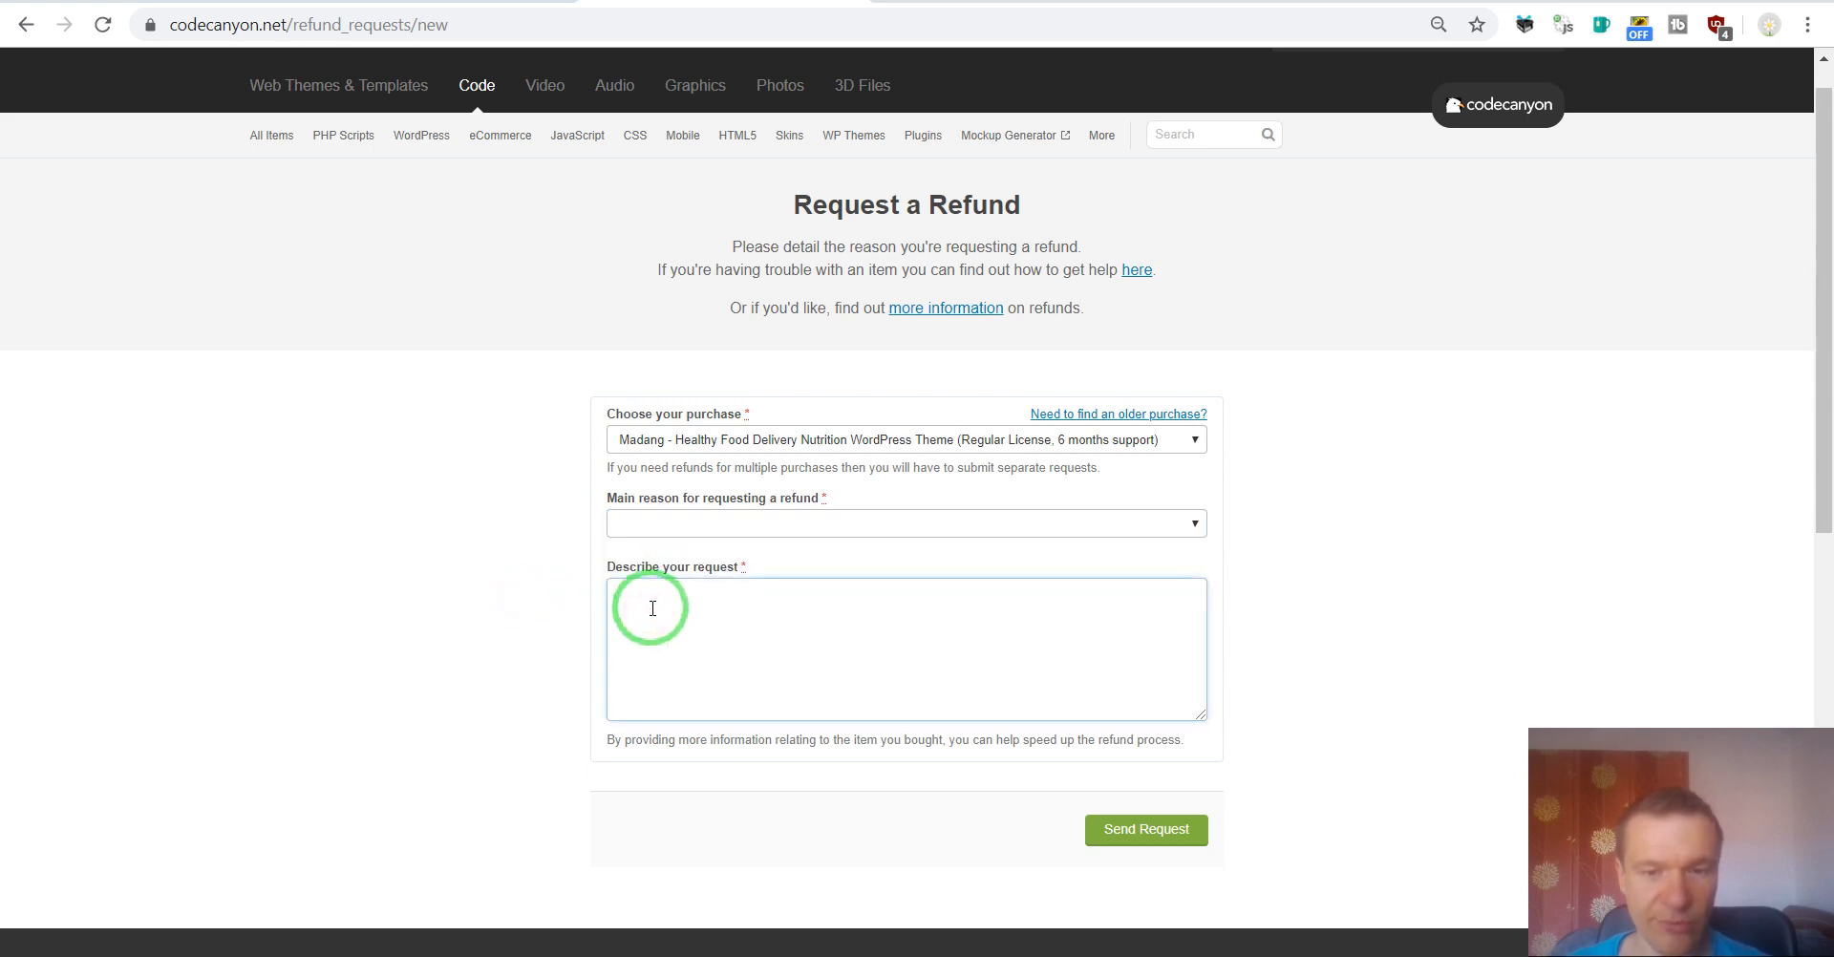
mouse_move(726, 631)
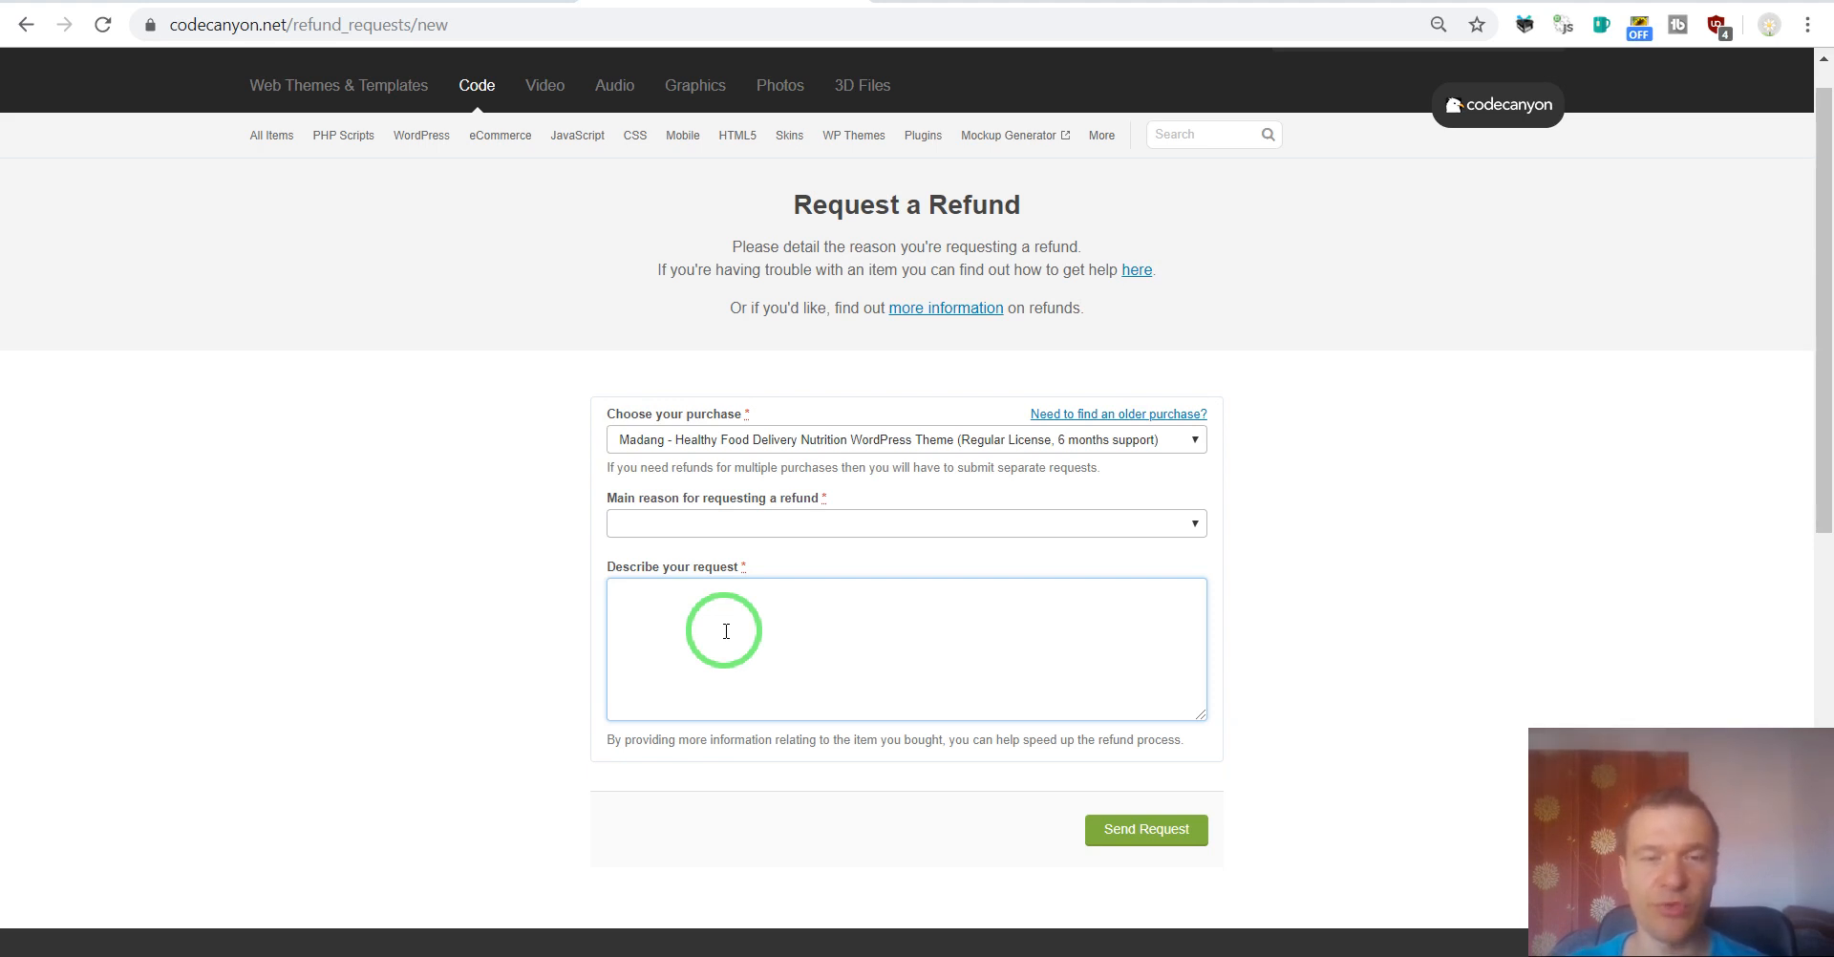
- Focus the 'Describe your request' box, leaving the refund reason unchosen
click(906, 650)
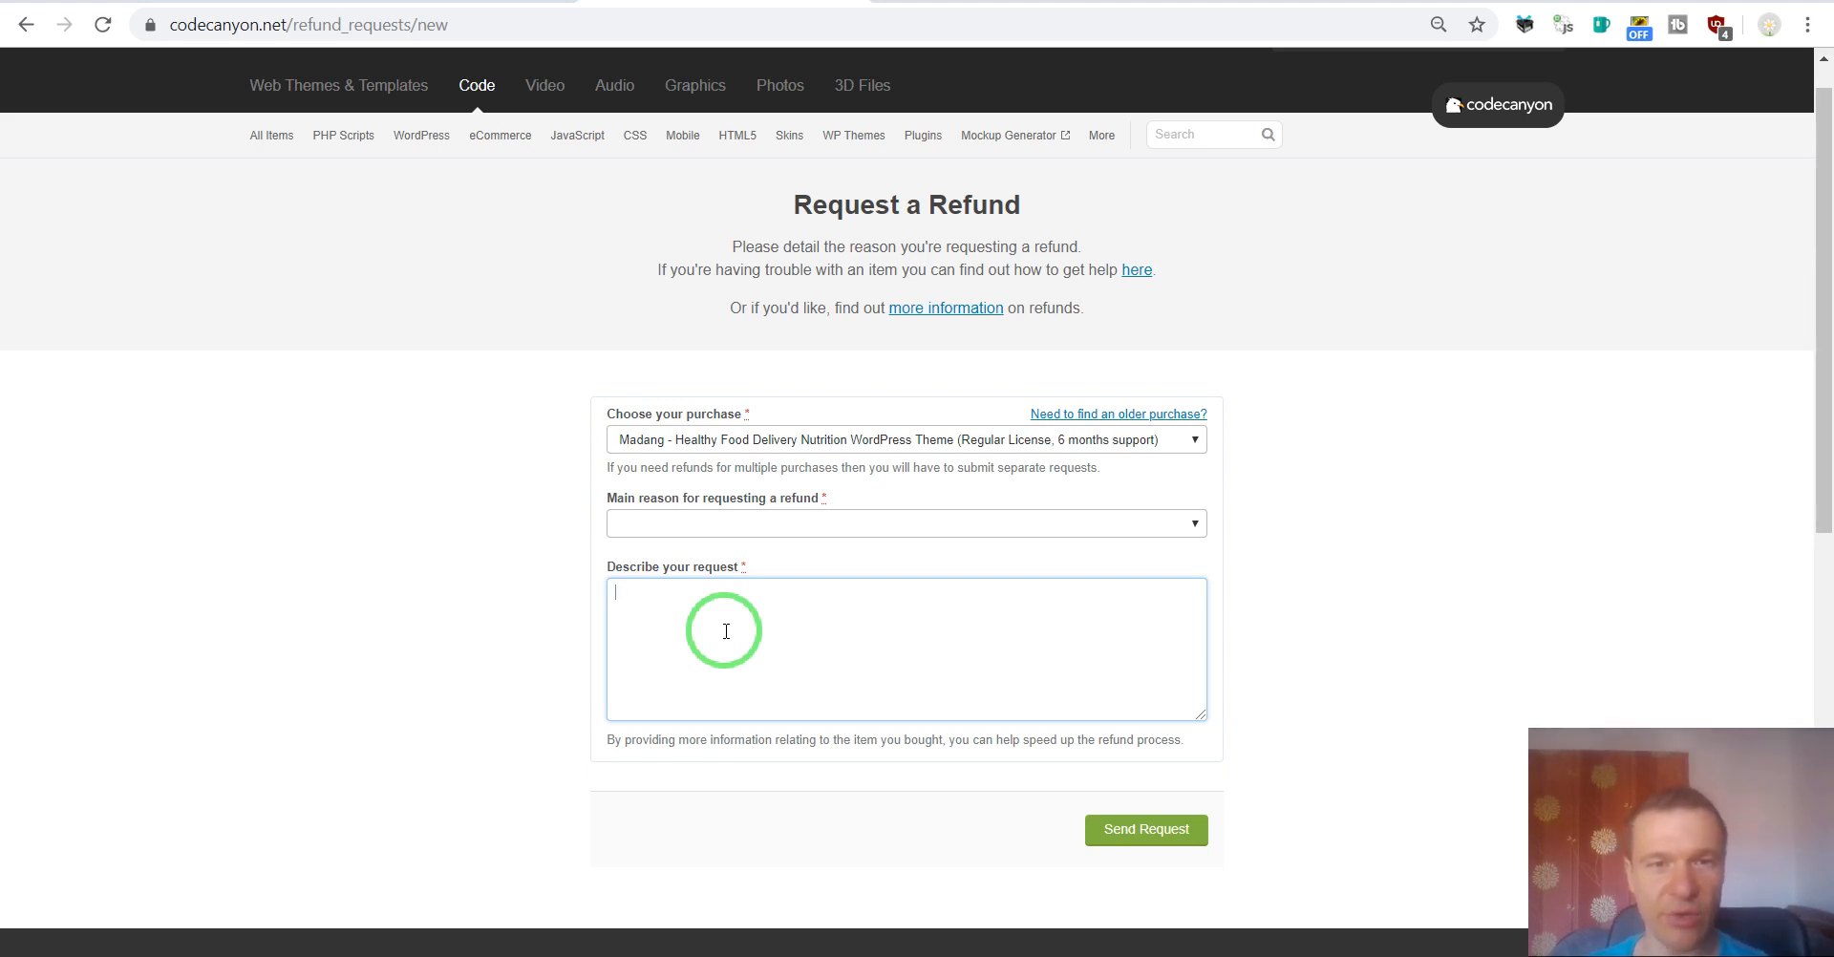
mouse_move(447, 574)
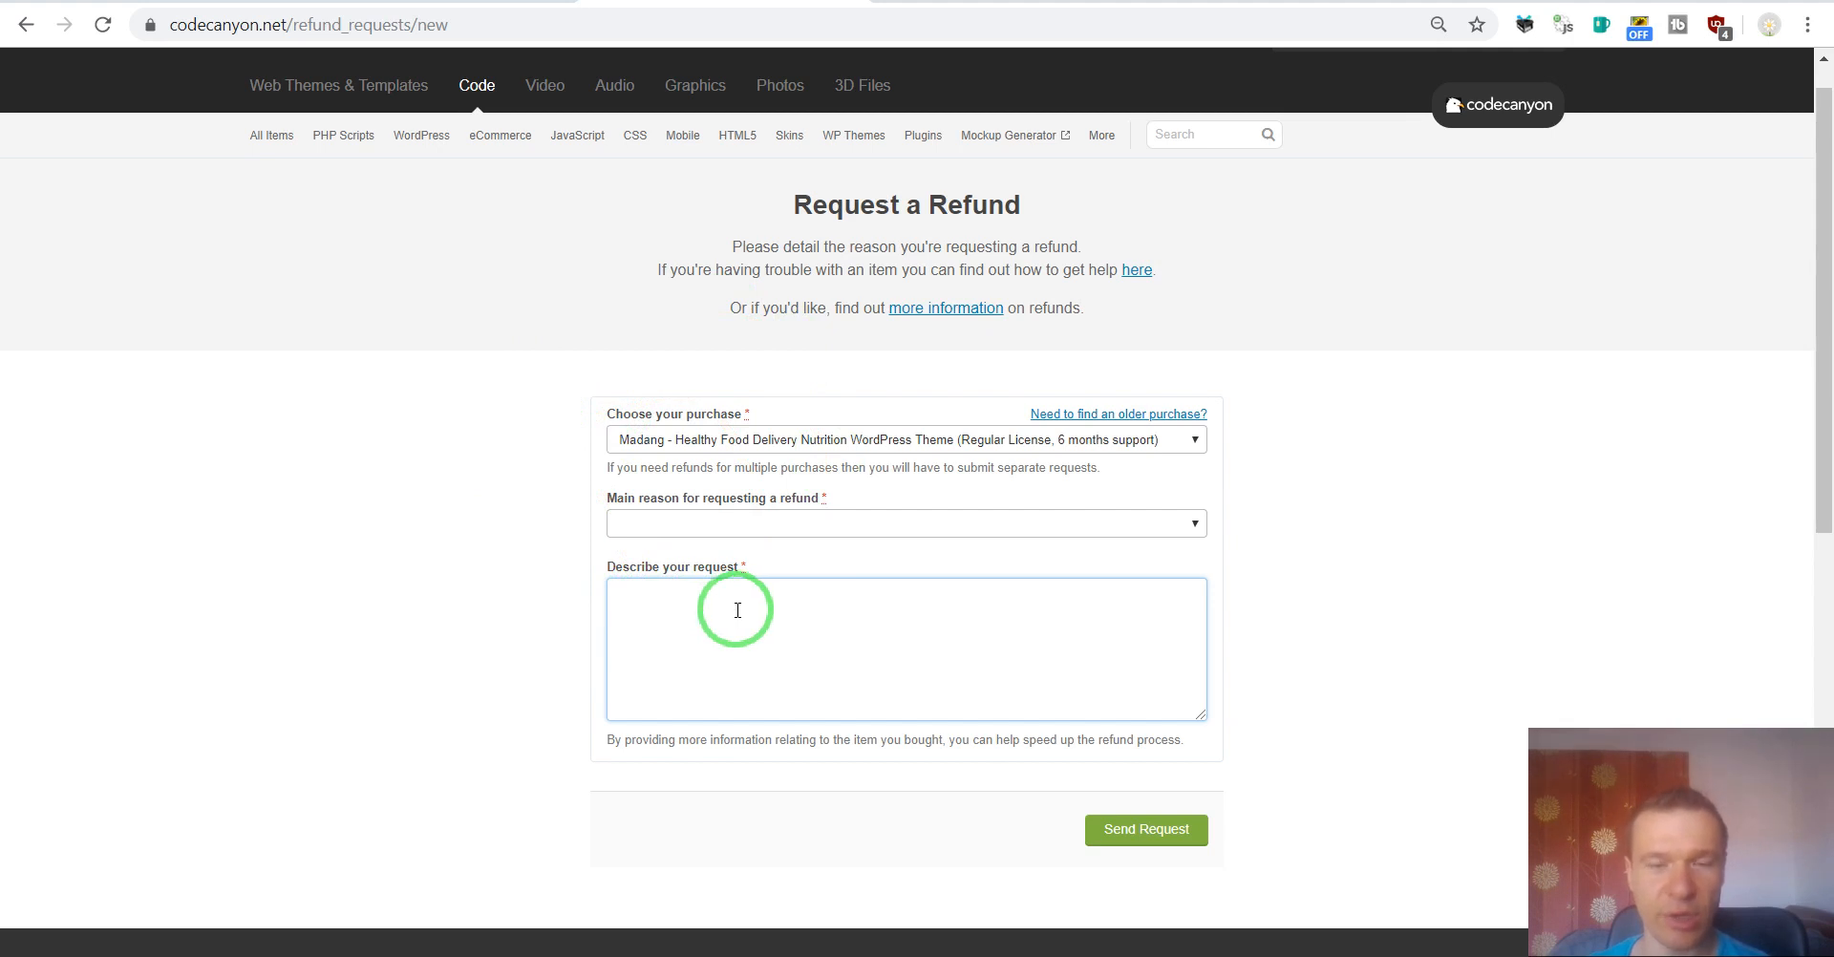
mouse_move(686, 608)
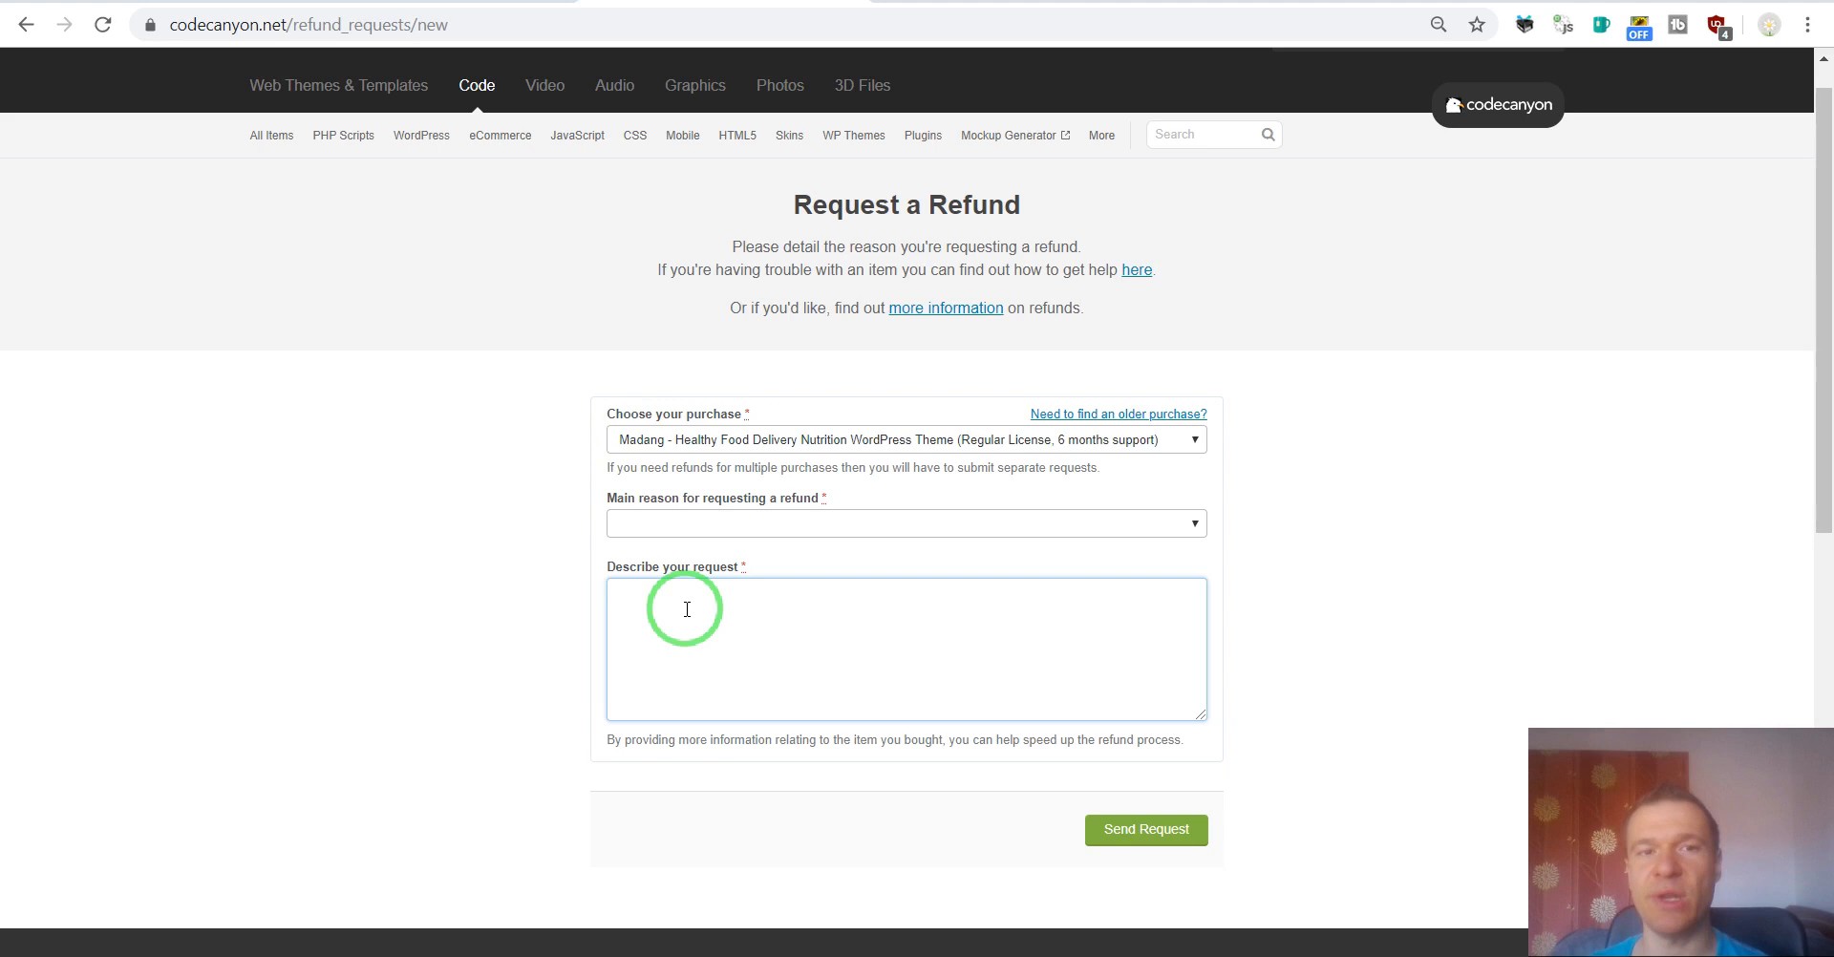
click(906, 650)
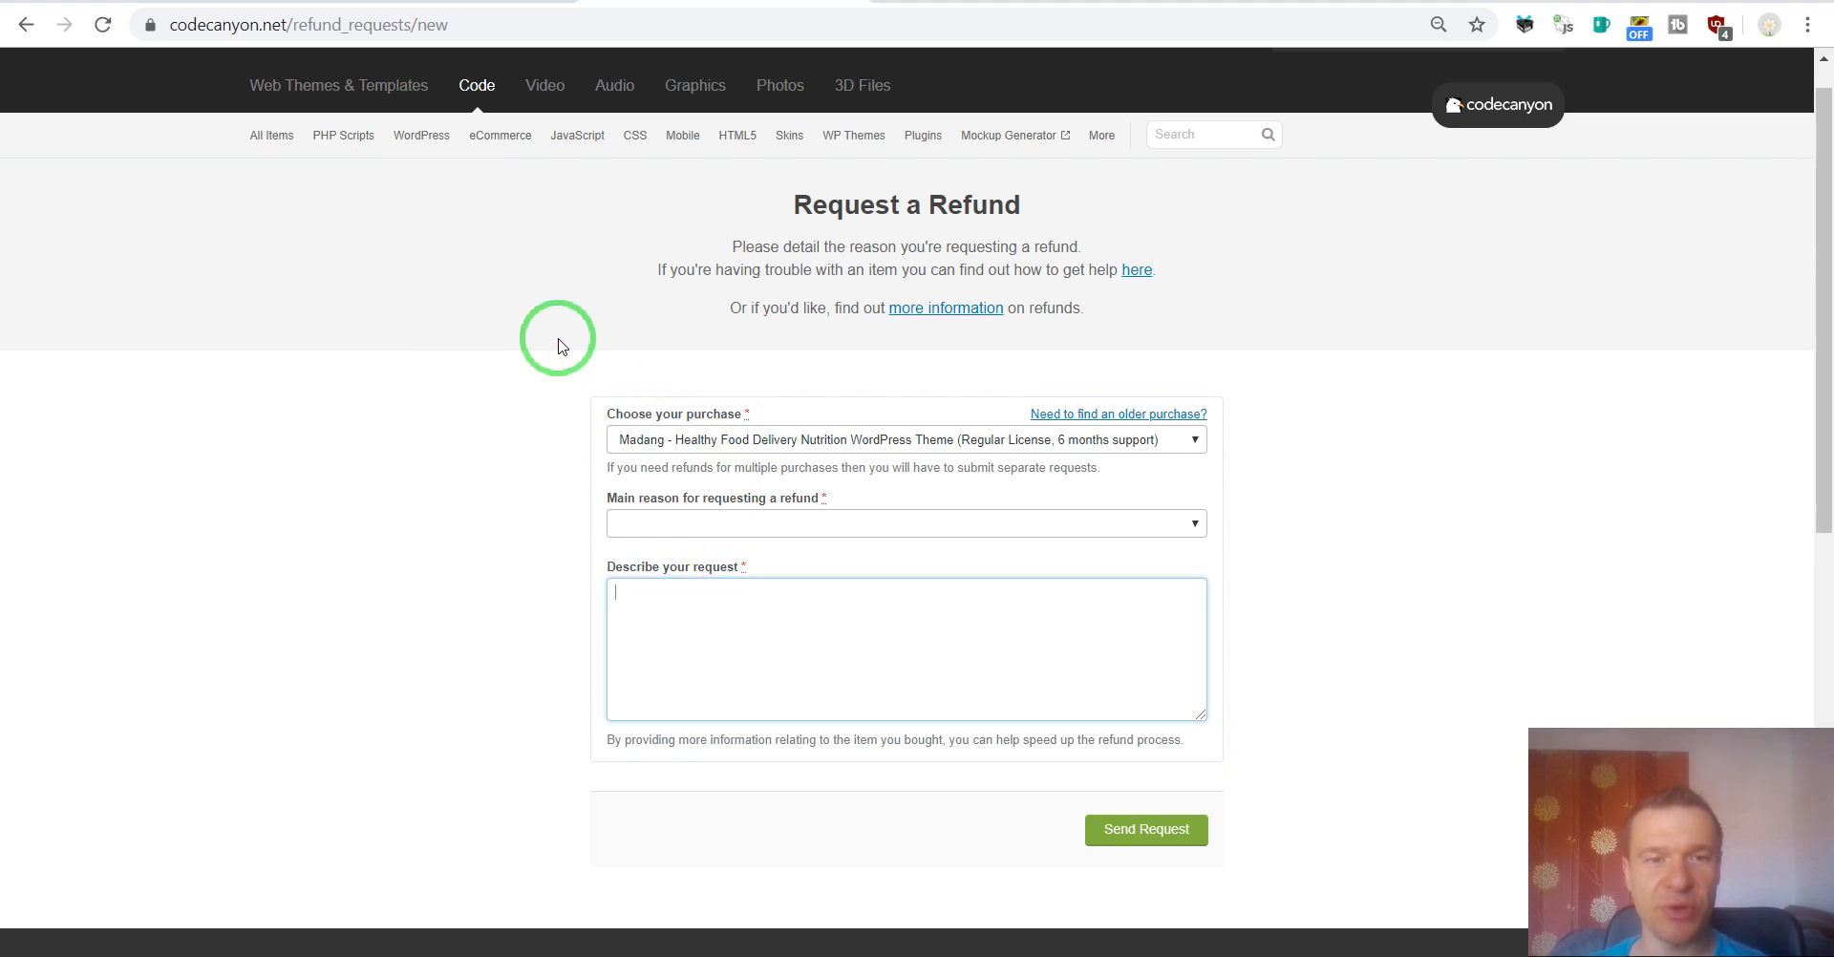
mouse_move(550, 313)
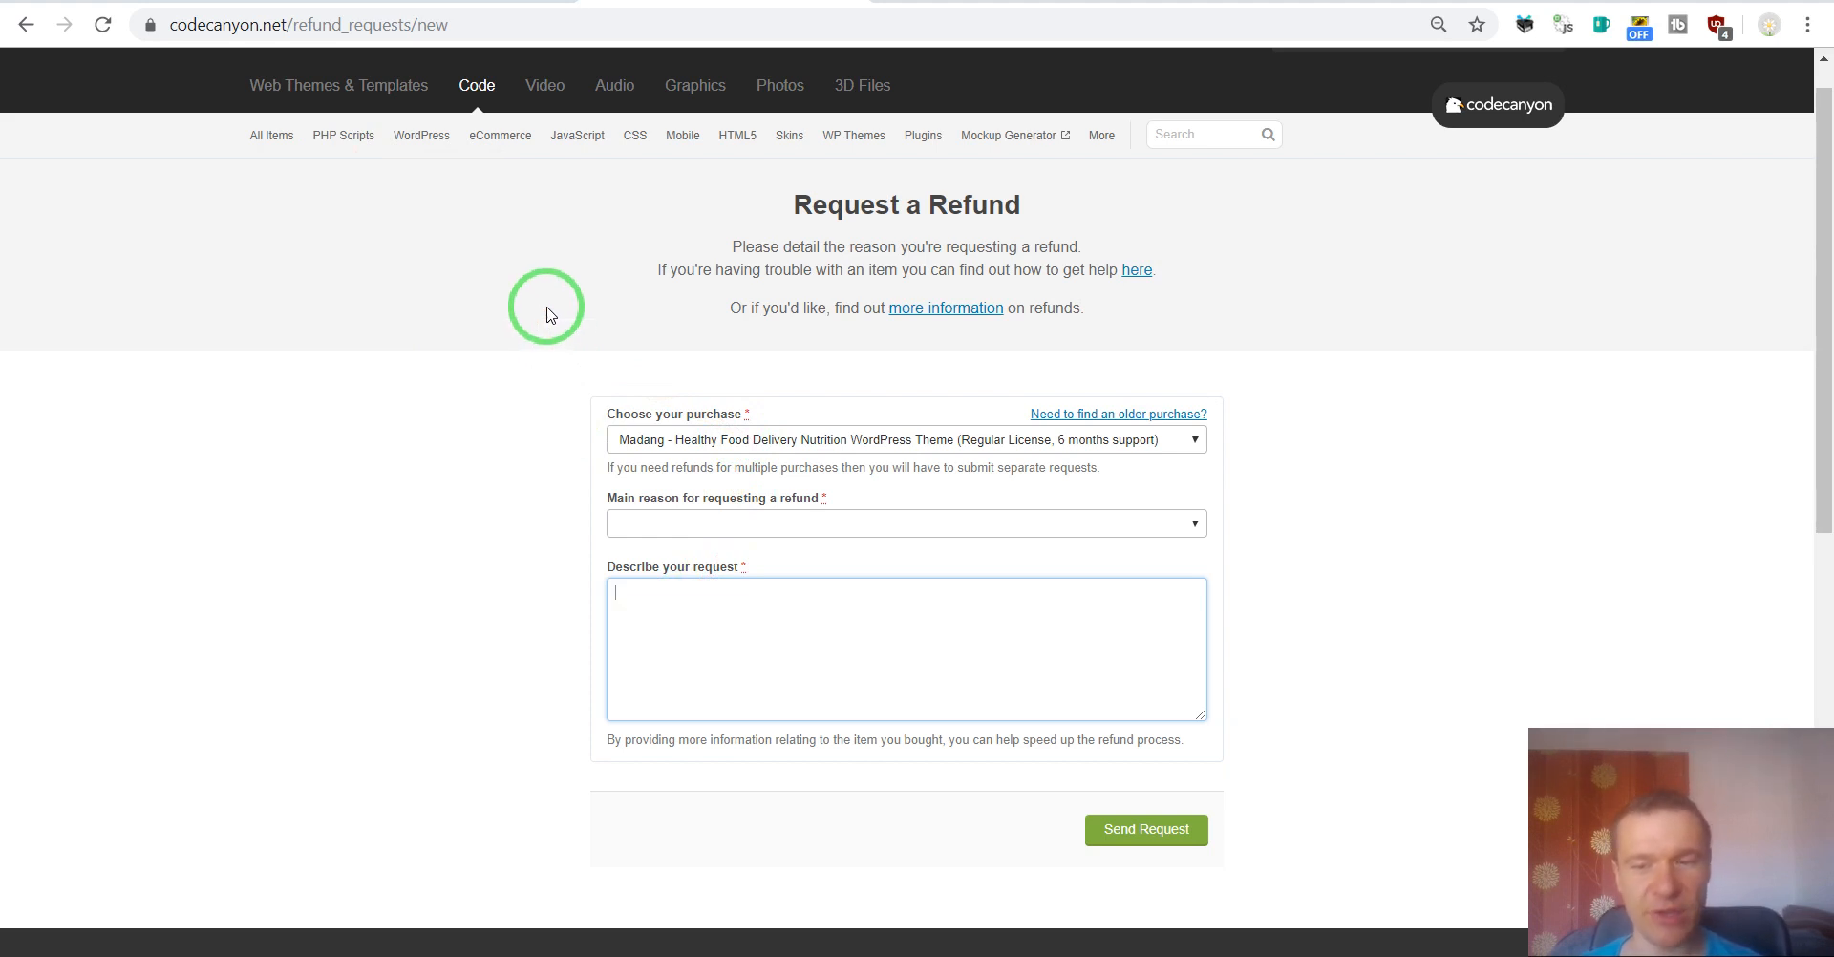